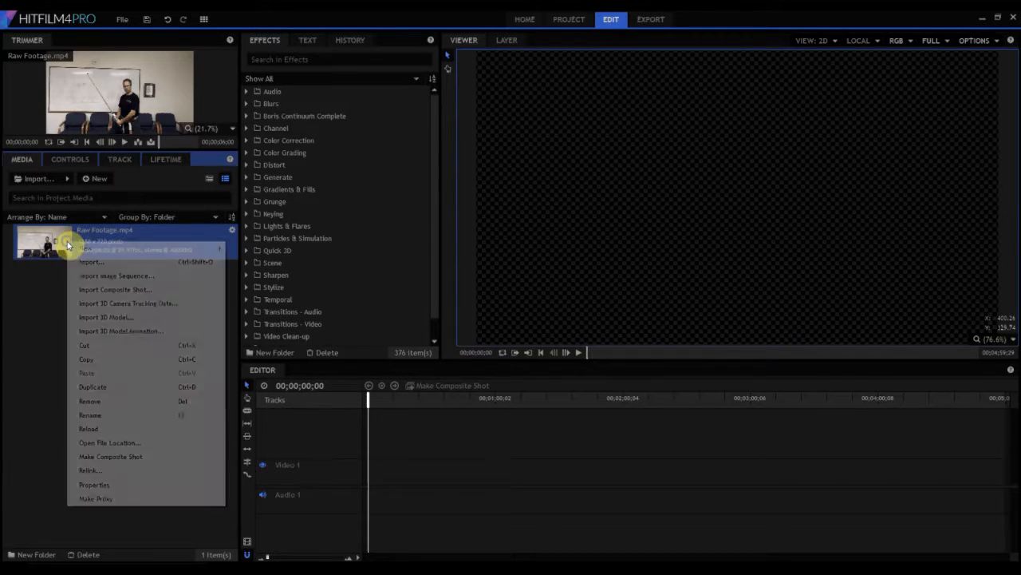
mouse_move(109, 442)
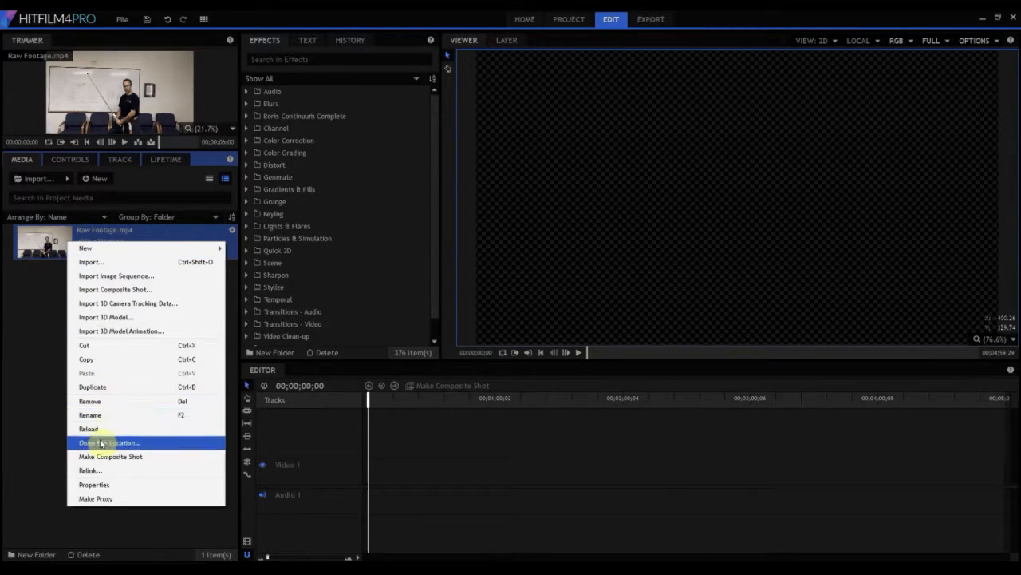
Step: Make a composite shot from Raw Footage.mp4 with the default properties
left_click(110, 456)
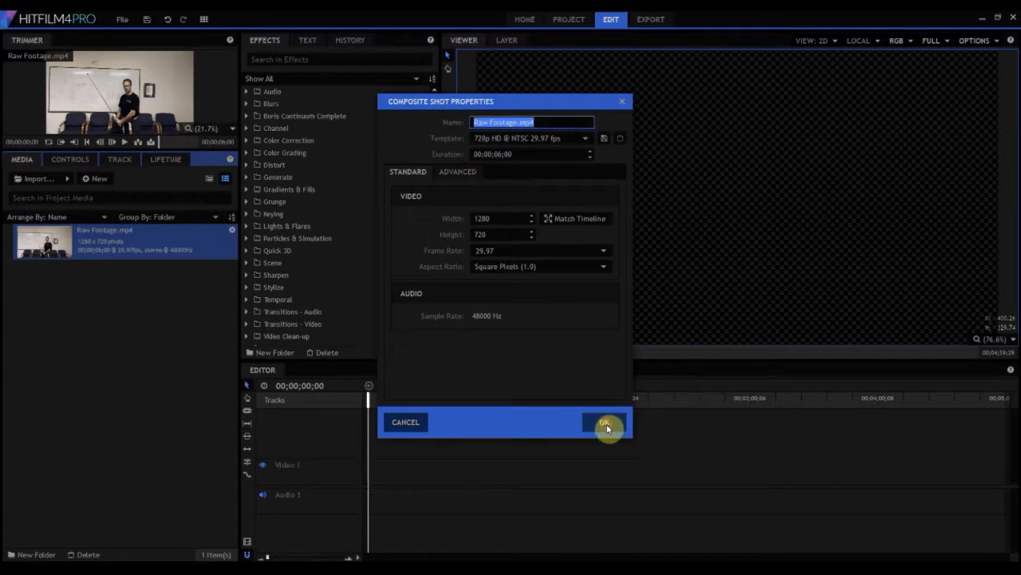
left_click(605, 421)
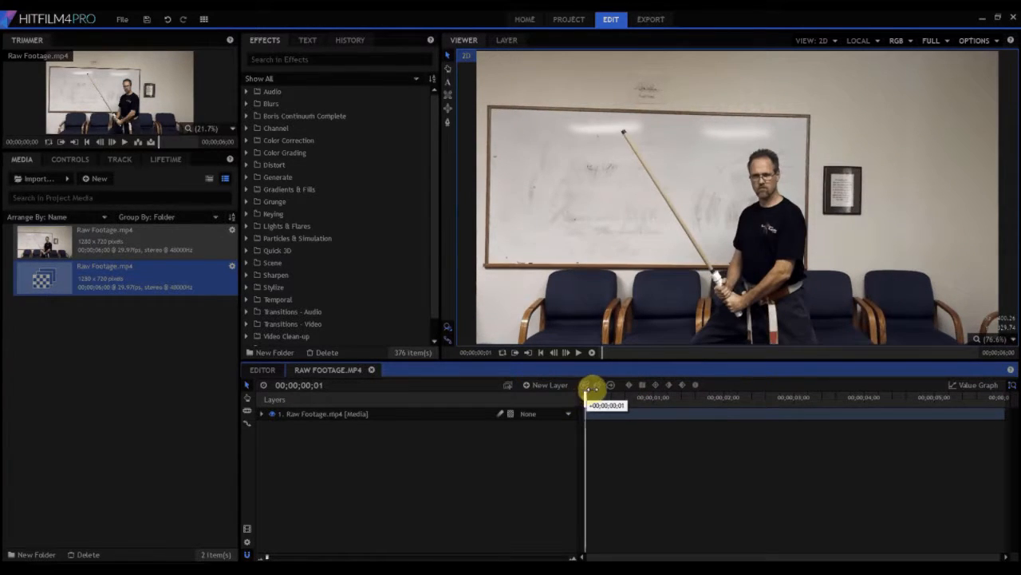
left_click_drag(590, 385, 623, 384)
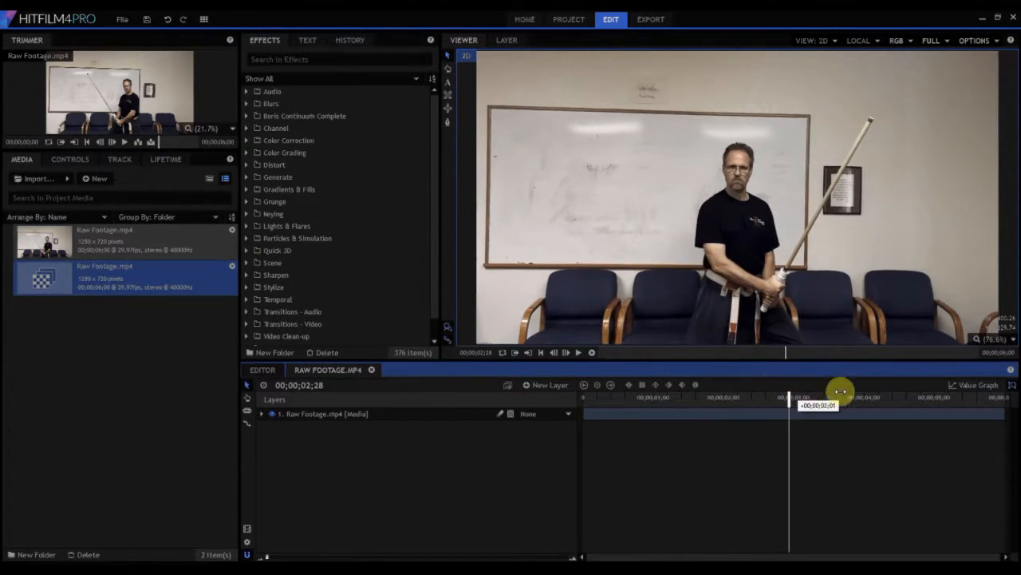
left_click_drag(790, 407, 977, 407)
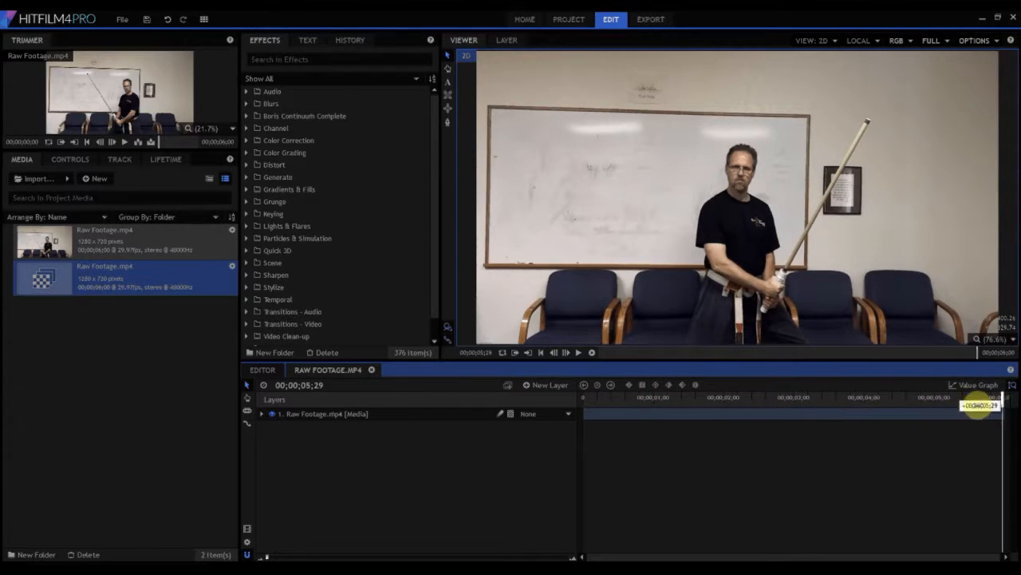
left_click_drag(977, 405, 728, 405)
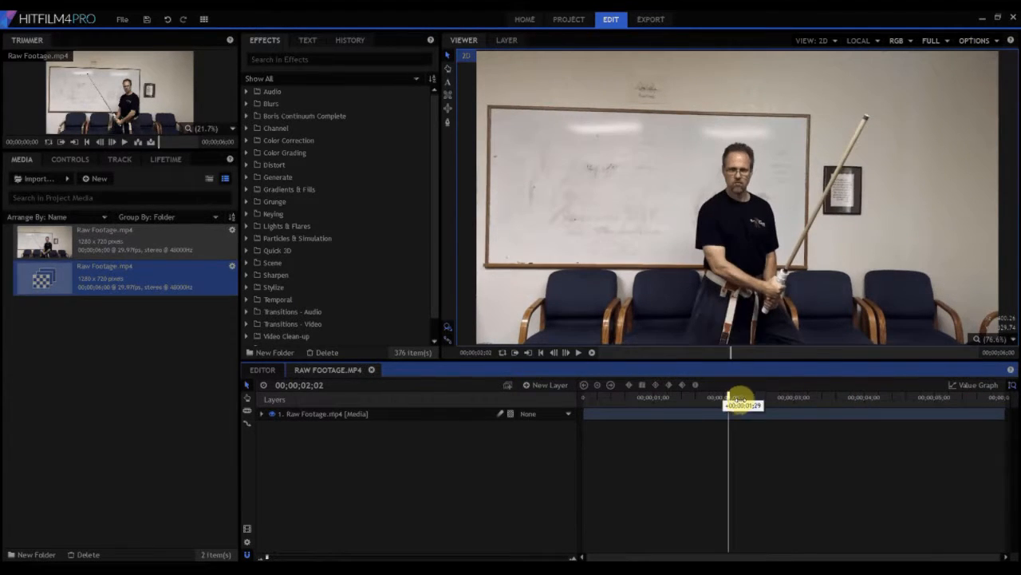
left_click_drag(734, 396, 830, 396)
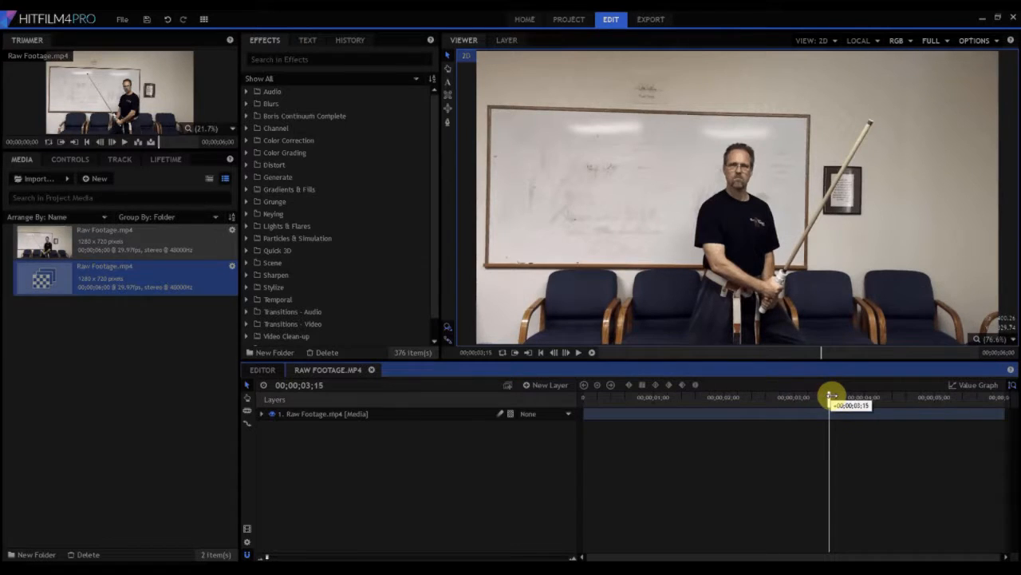
left_click_drag(830, 396, 678, 396)
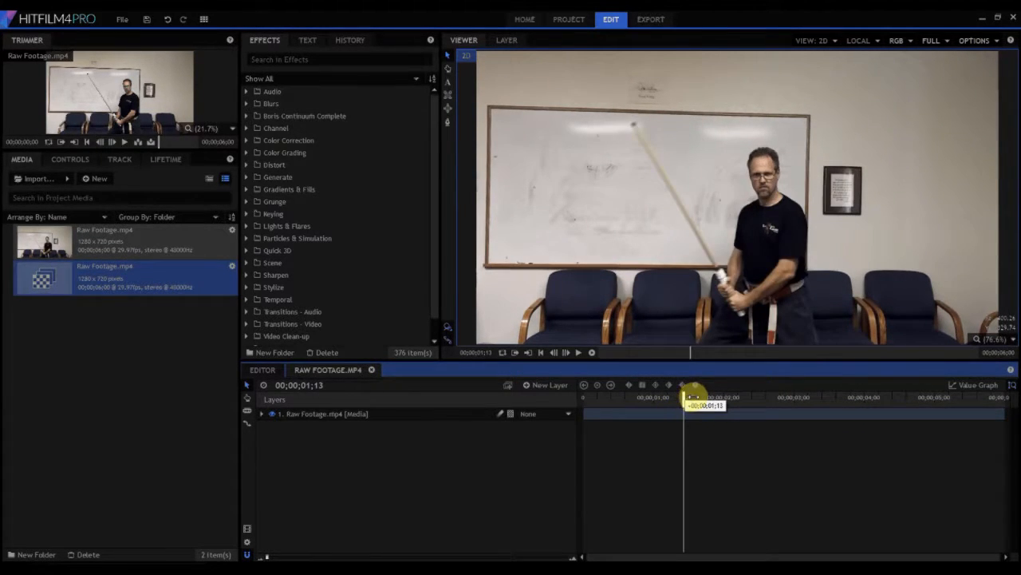
left_click_drag(695, 396, 695, 396)
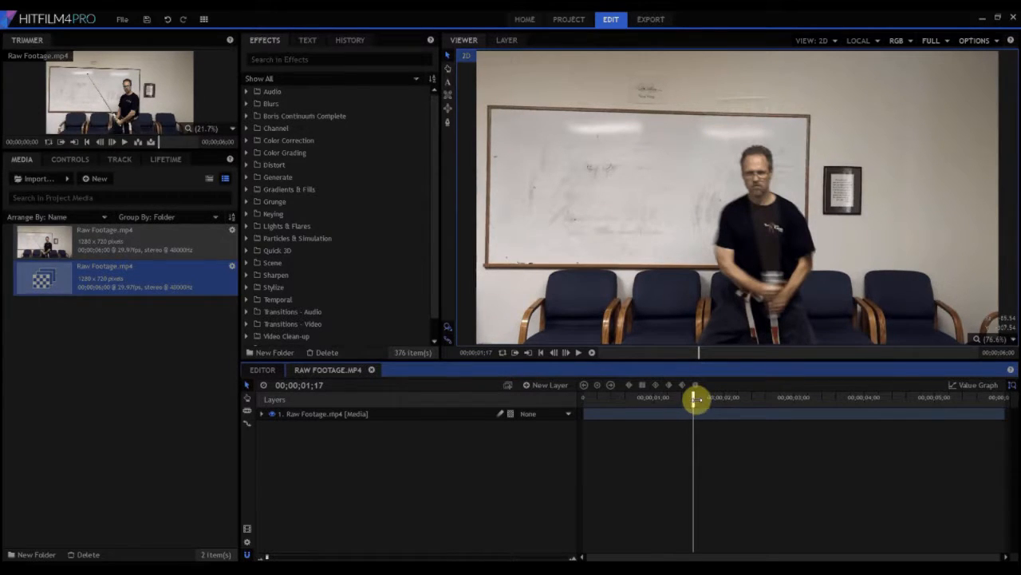
left_click_drag(696, 399, 691, 399)
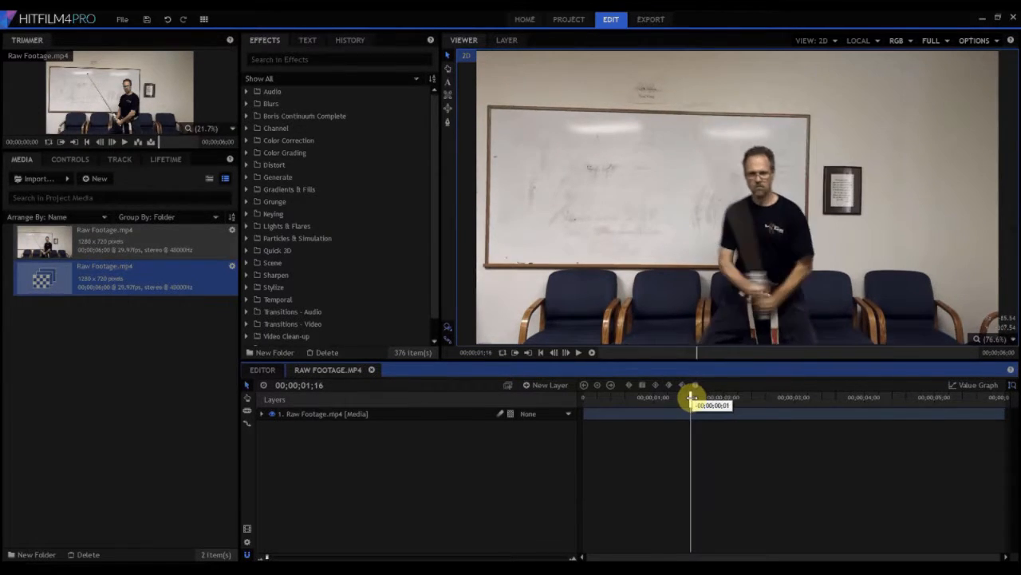
left_click_drag(693, 396, 685, 396)
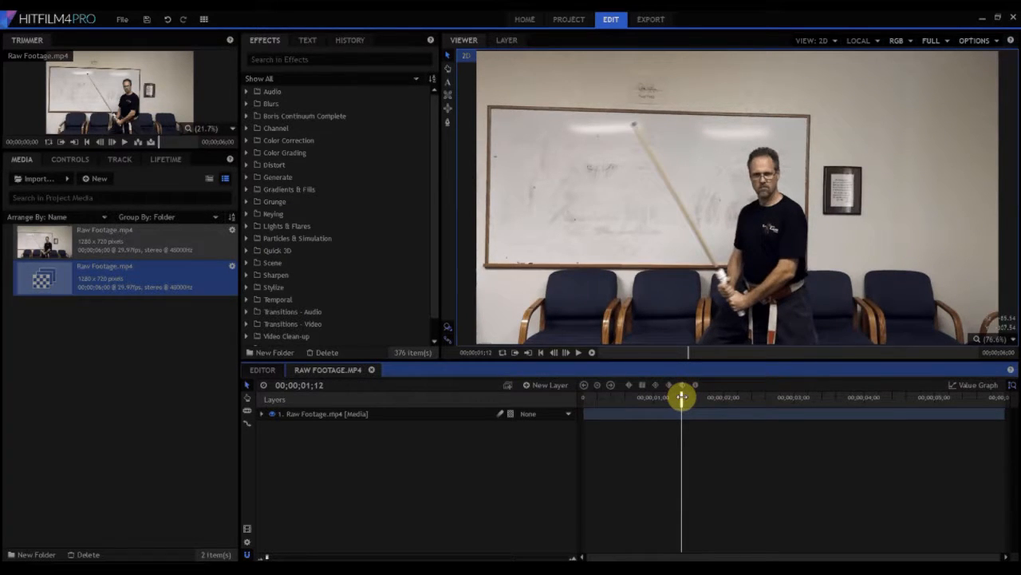
mouse_move(566, 412)
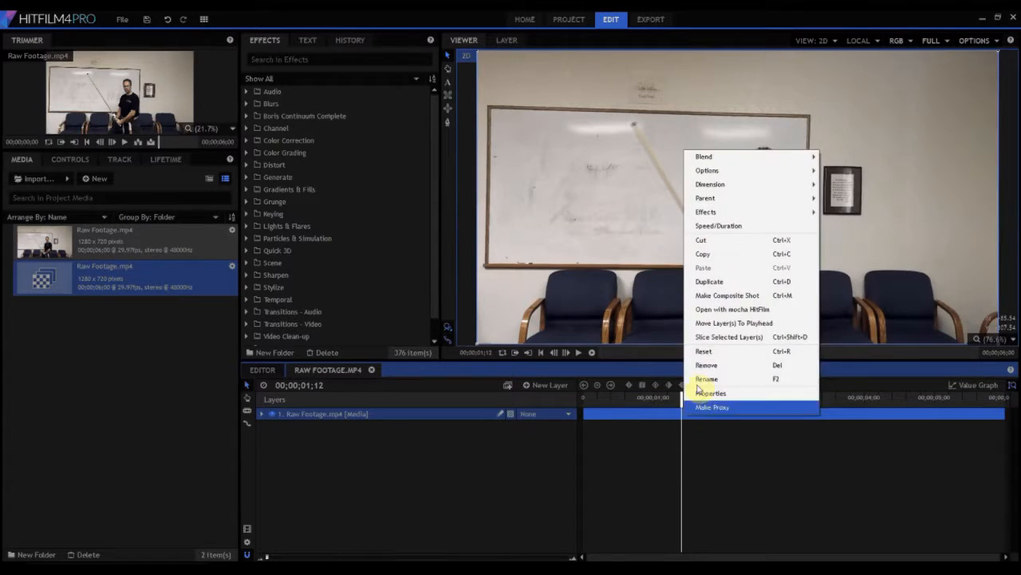
Step: Slice the footage layer at the swing's start and end frames into three pieces
left_click(708, 281)
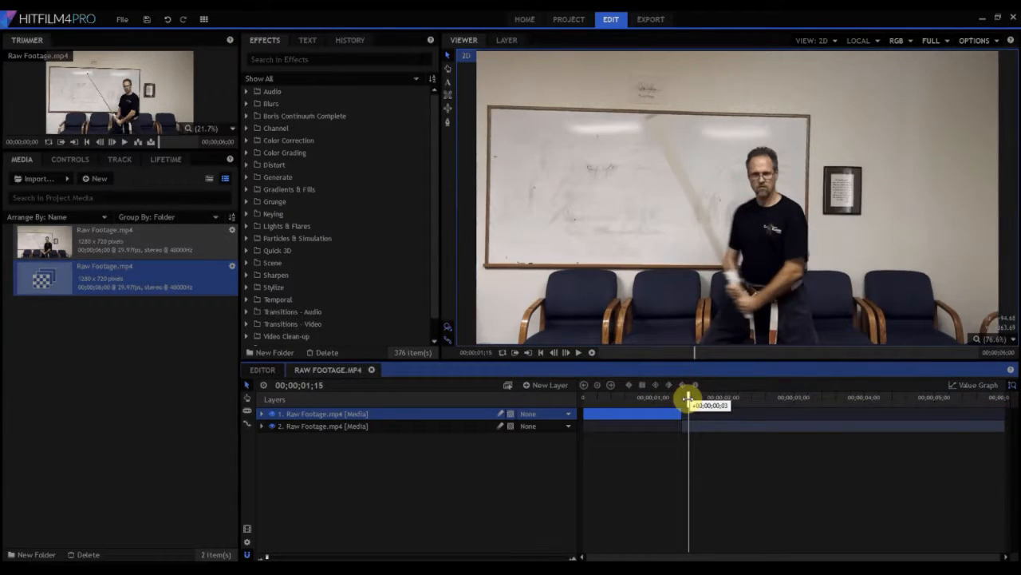
left_click_drag(690, 397, 702, 398)
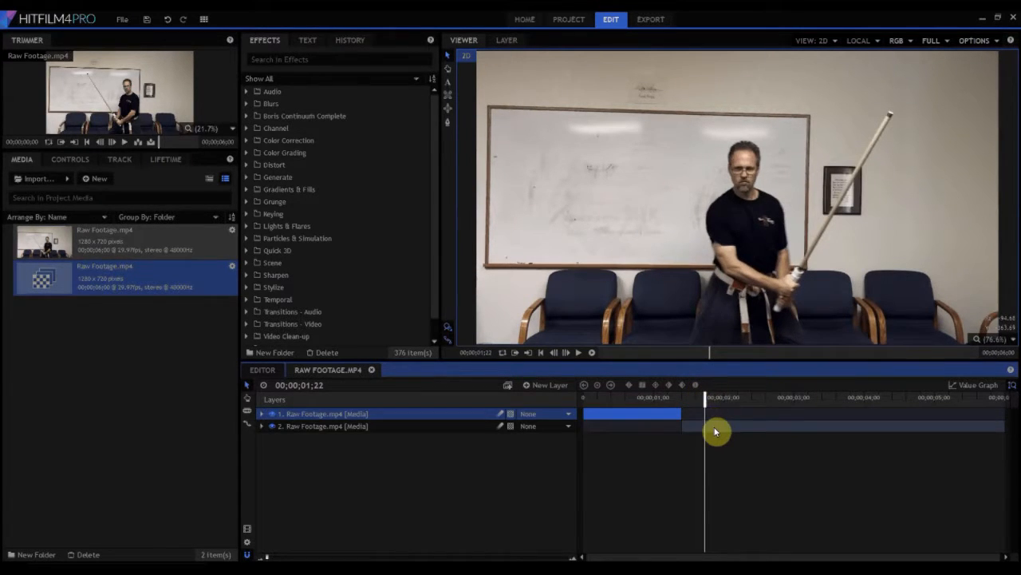
right_click(715, 431)
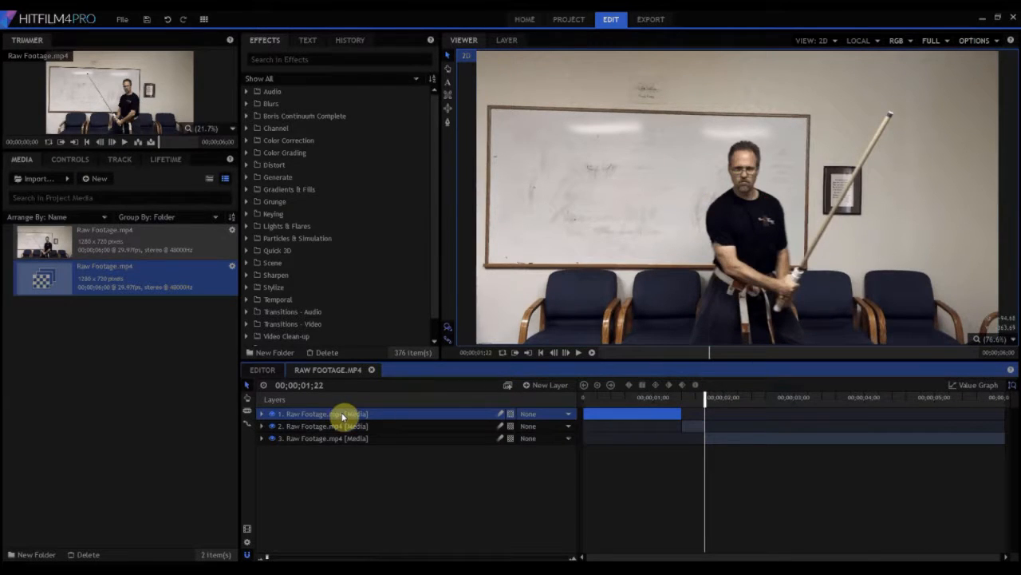
Step: Name the outer pieces Static and the middle piece Action
double_click(326, 413)
type("Static")
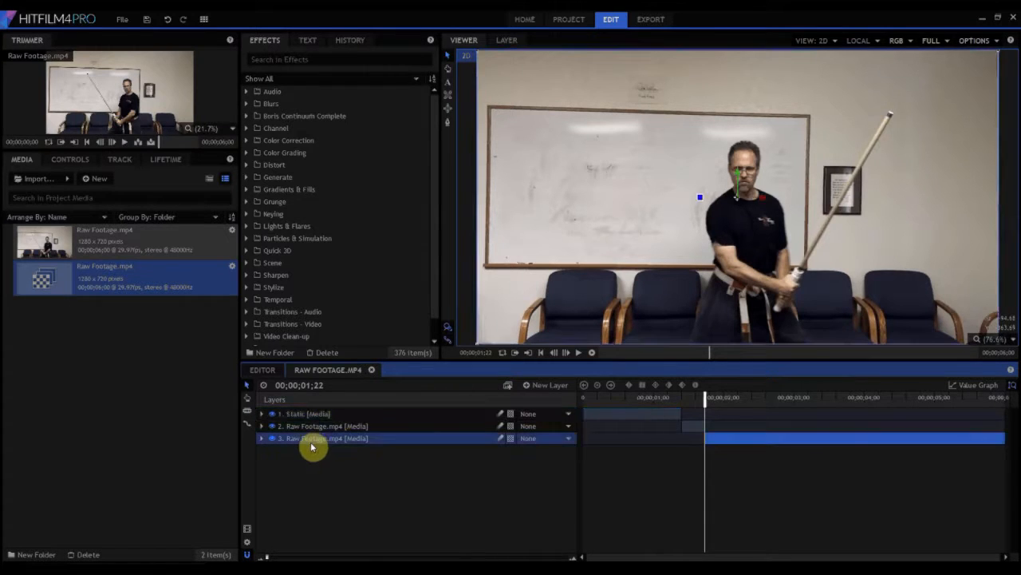
double_click(316, 437)
type("Static")
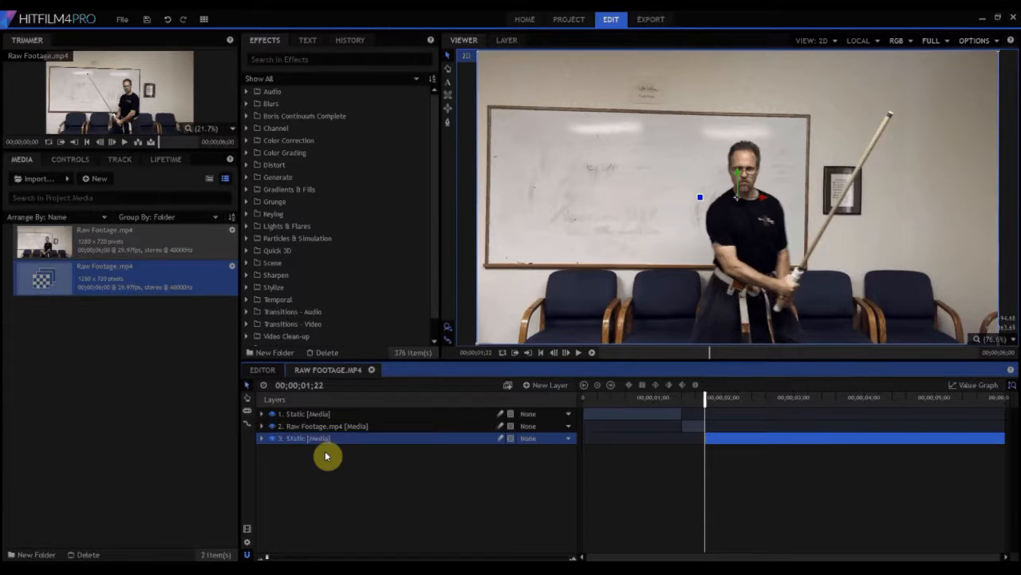
left_click(335, 424)
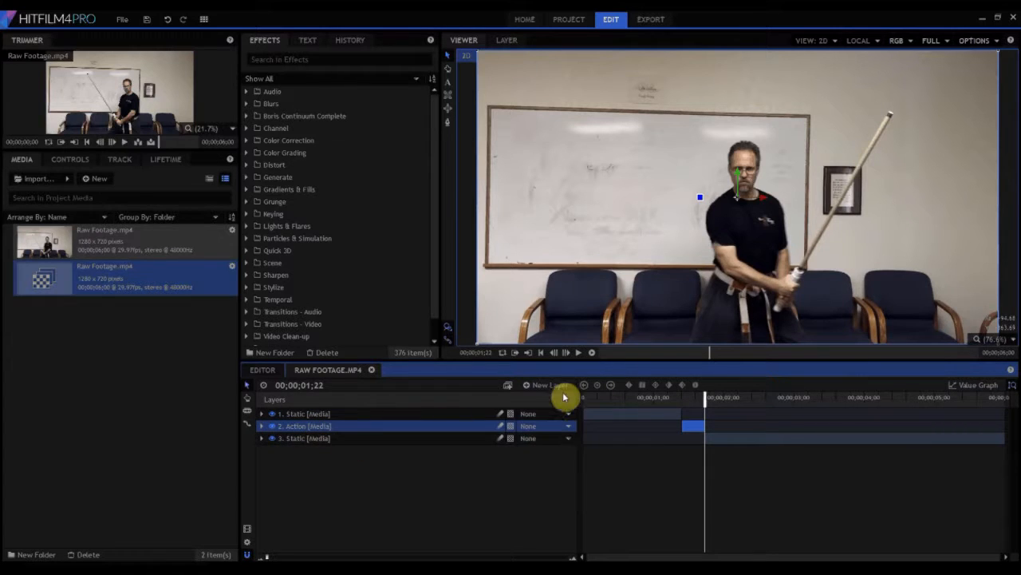
Step: Create two point layers and name them Hilt and Tip
left_click(546, 385)
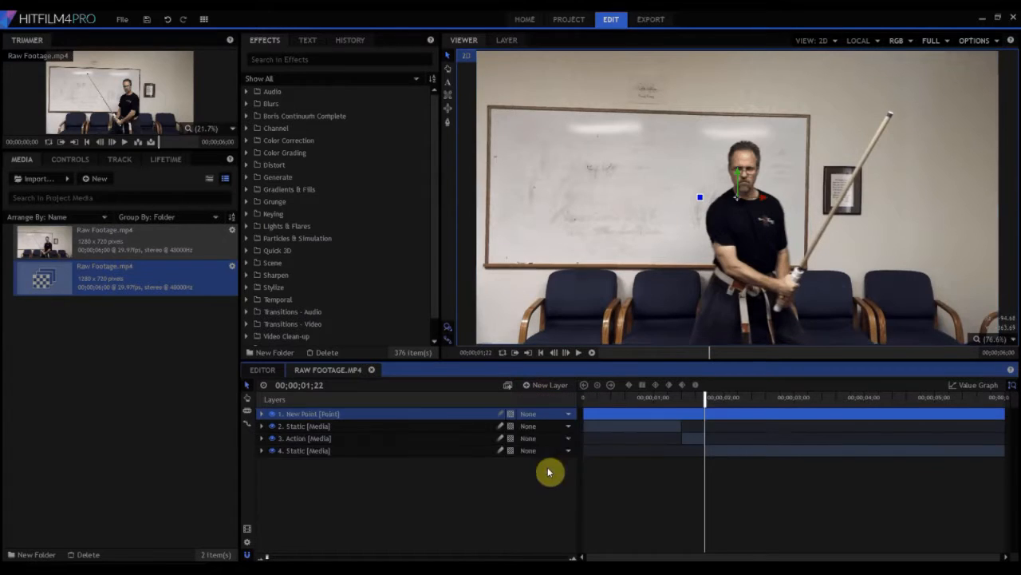
double_click(309, 414)
type("Hil")
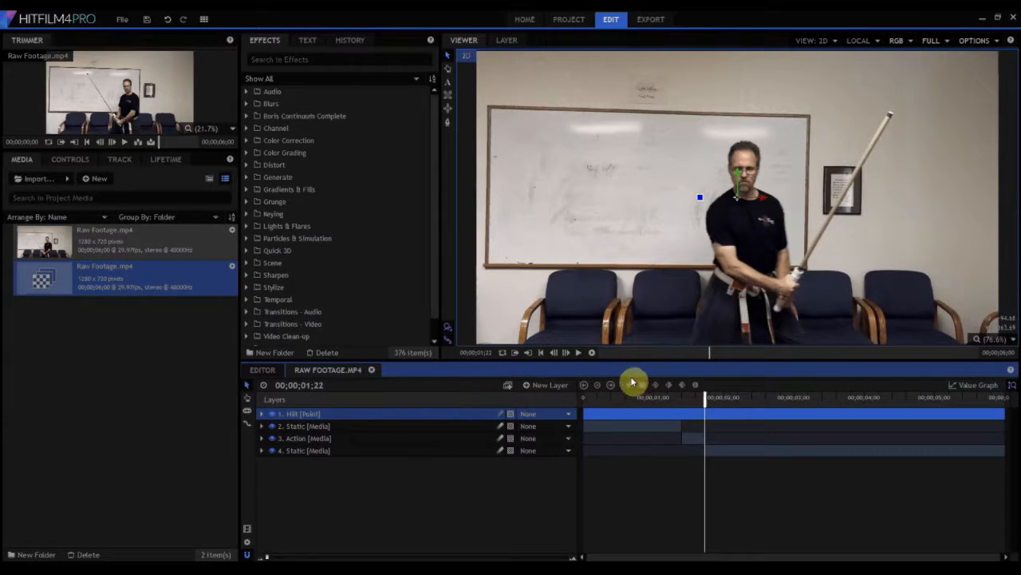
left_click(549, 385)
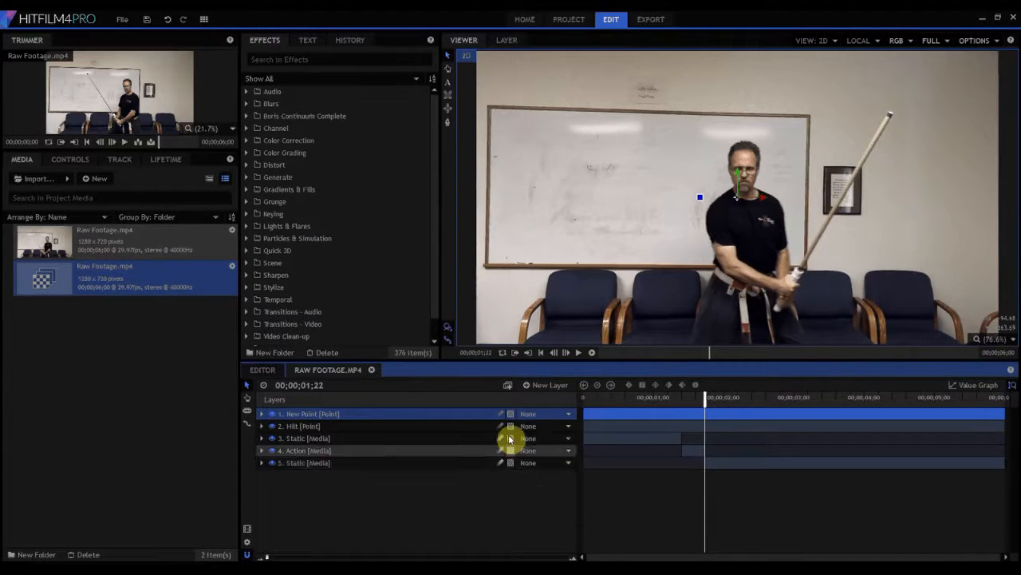
double_click(310, 413)
type("Tip")
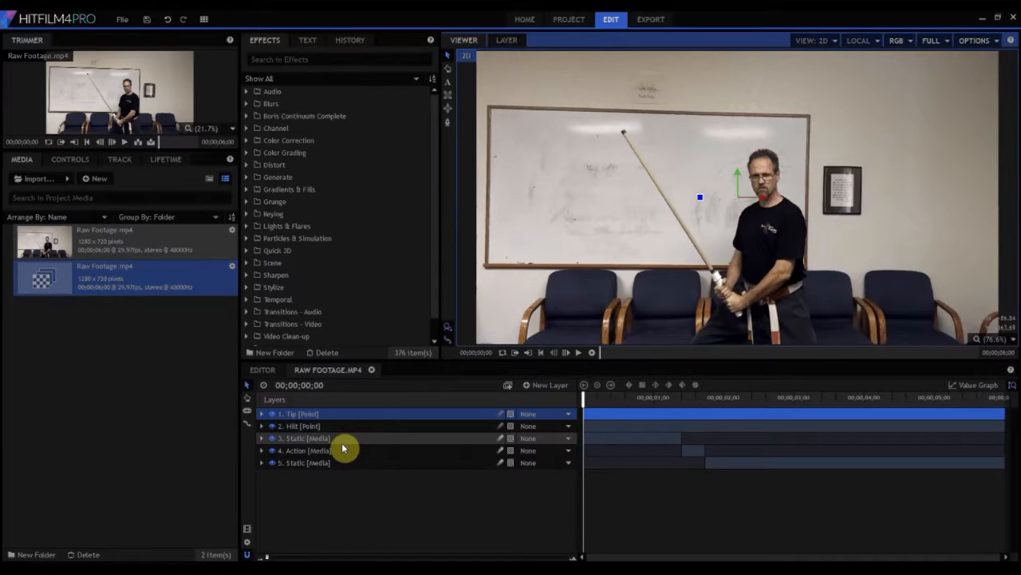
Step: Add a tracking point on the first Static piece and place it over the staff's hilt
left_click(311, 424)
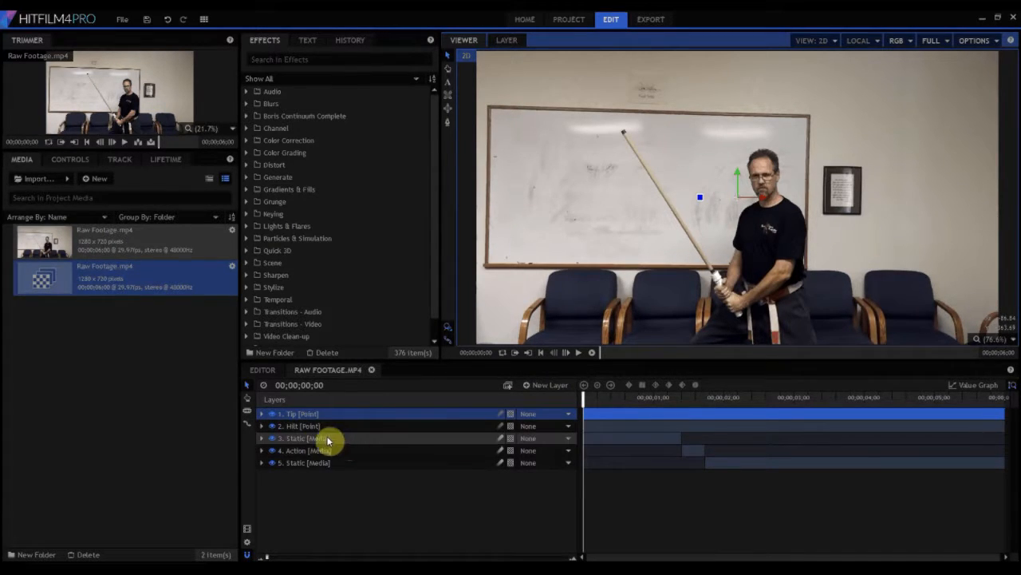
left_click(262, 437)
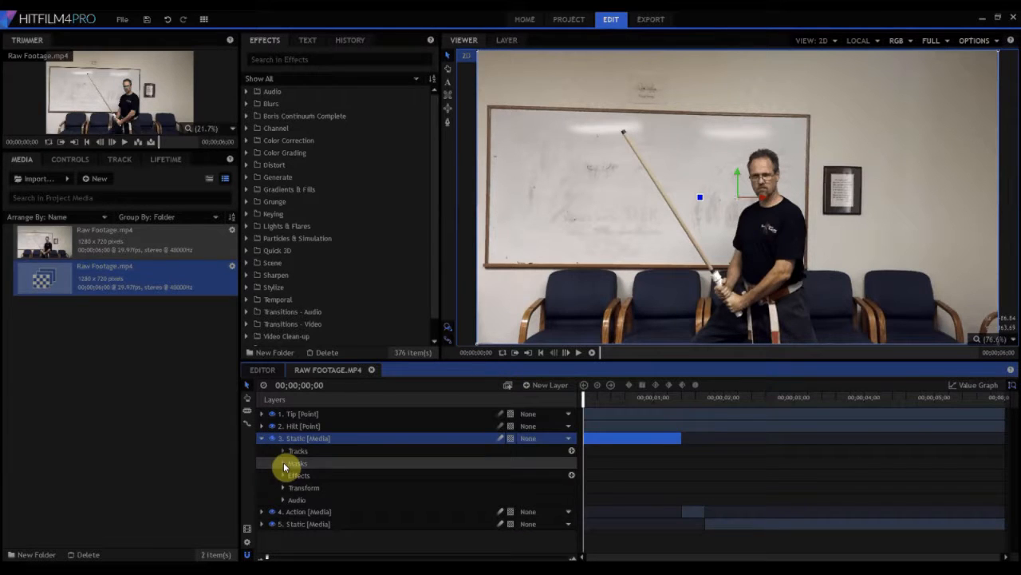
left_click(298, 450)
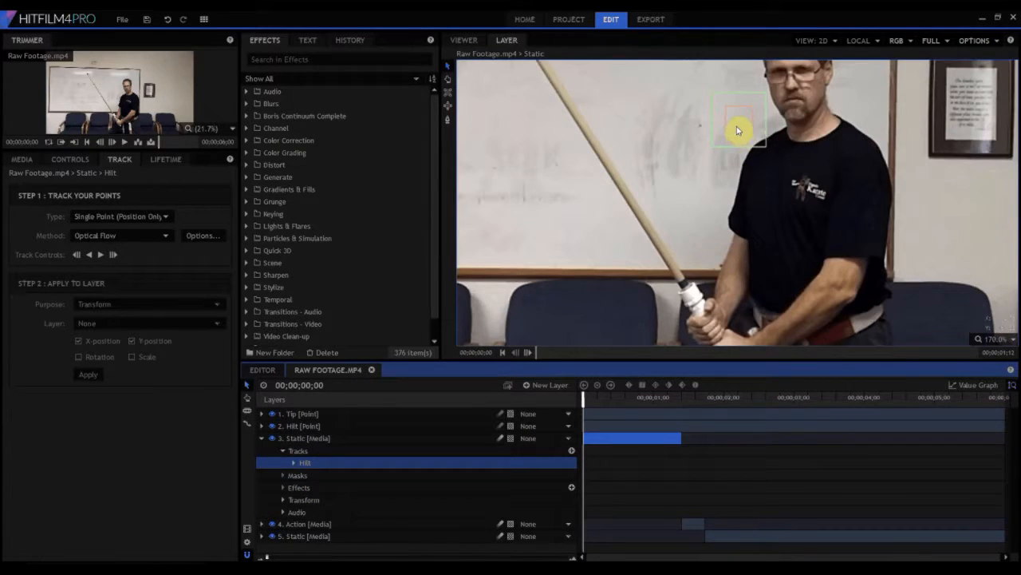
left_click_drag(737, 120, 686, 295)
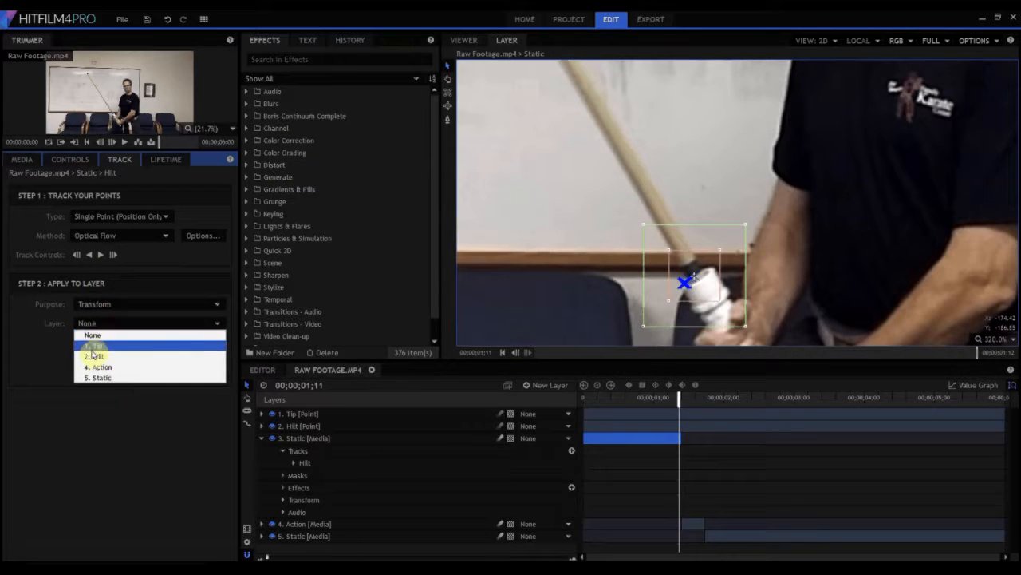
Step: Apply the hilt track's motion to the Hilt point layer
left_click(94, 355)
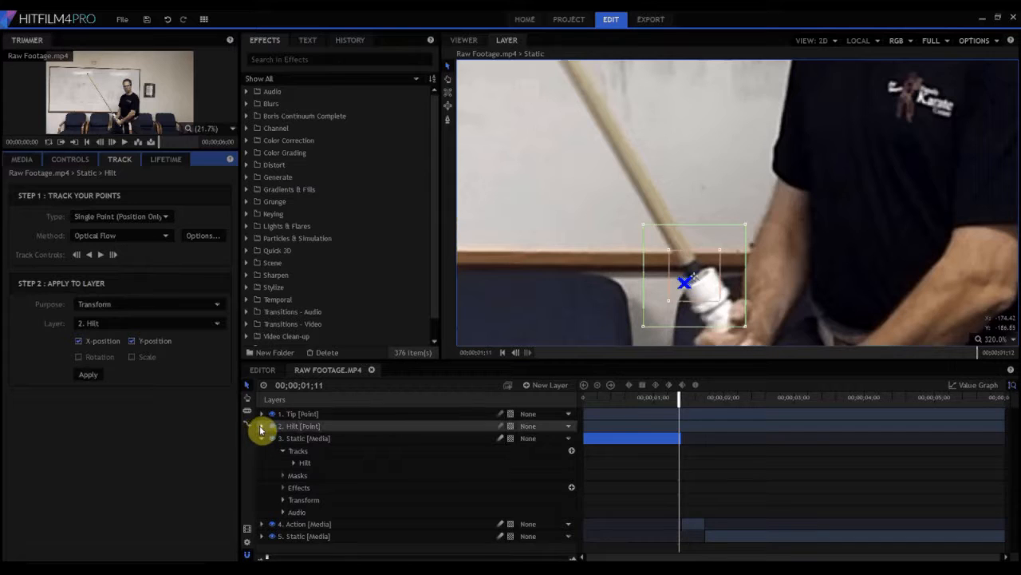
left_click(261, 424)
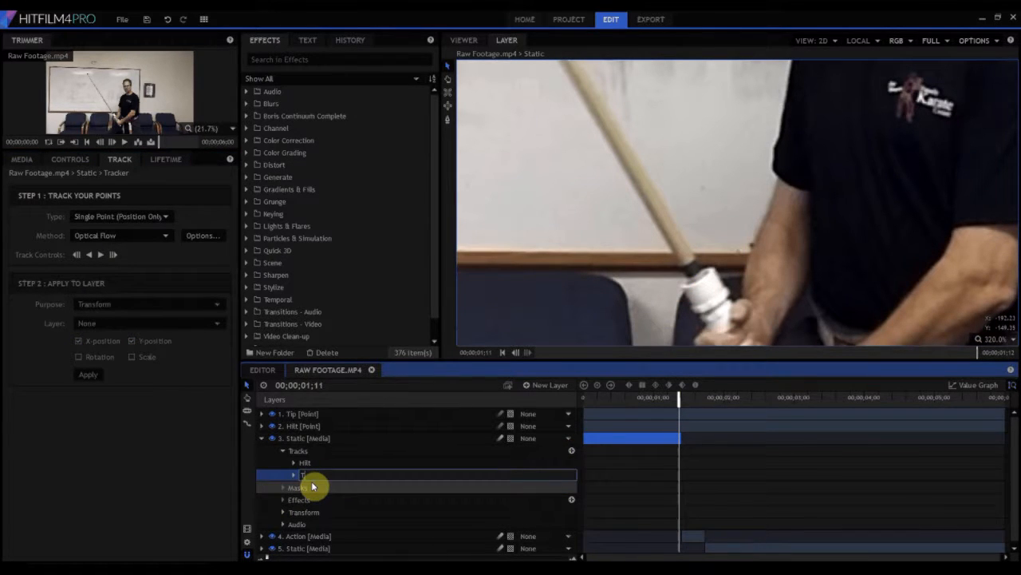
Step: Add a second track on the staff tip and track it forward through the clip
left_click(304, 475)
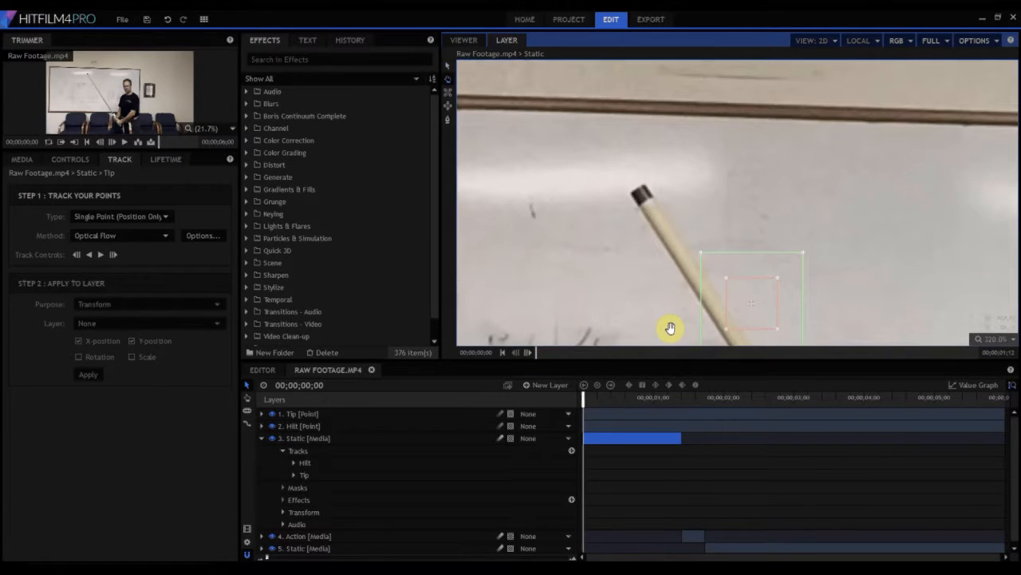
left_click_drag(670, 327, 641, 205)
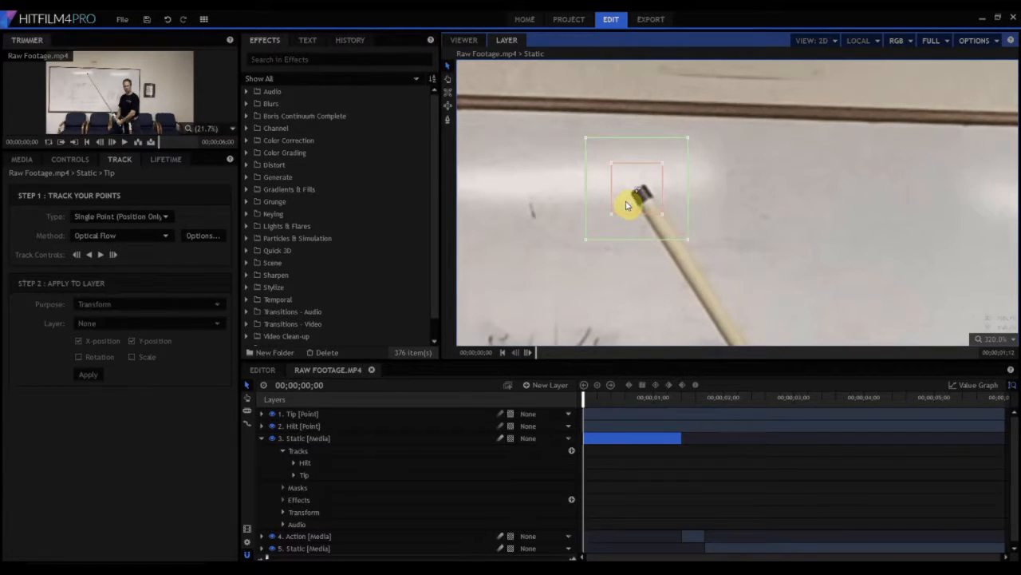
left_click(102, 254)
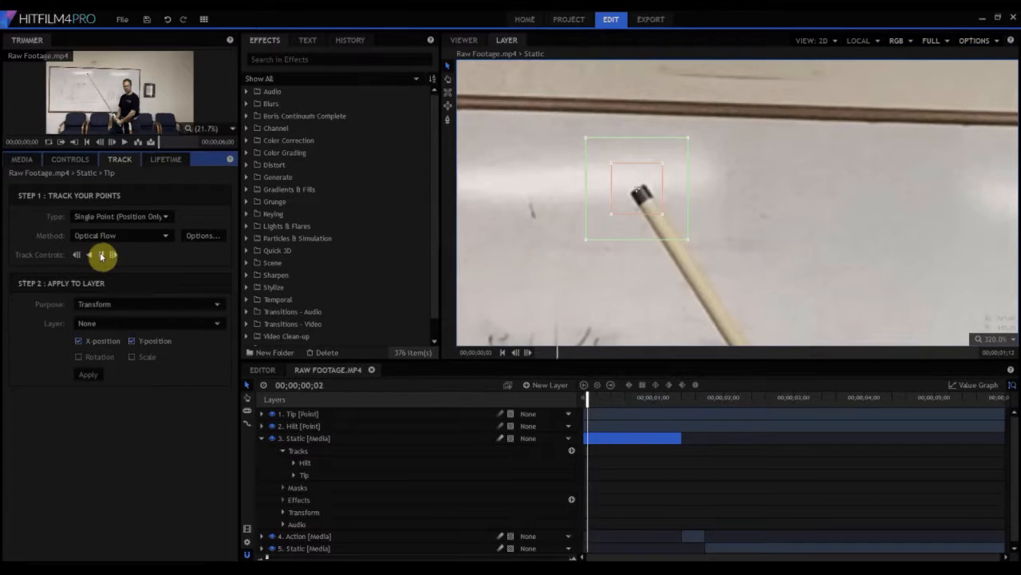
left_click(102, 253)
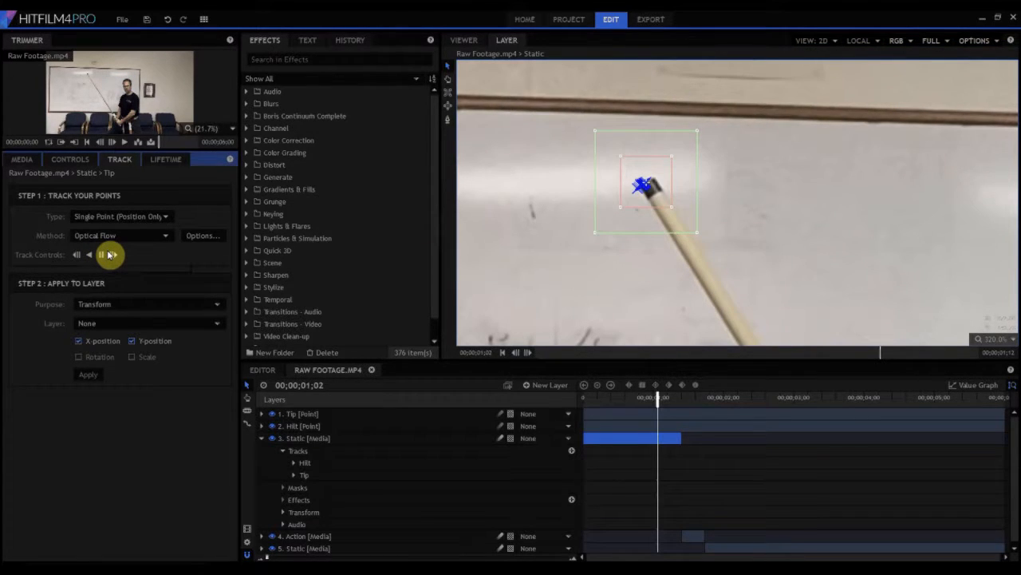
left_click(100, 254)
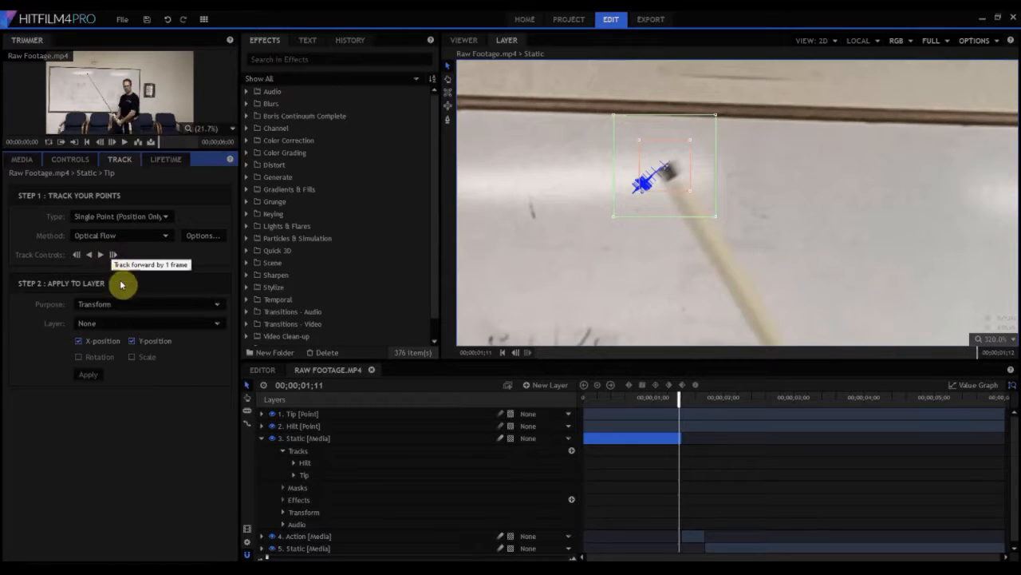
Step: Apply the tip track's motion to the Tip point layer
left_click(147, 322)
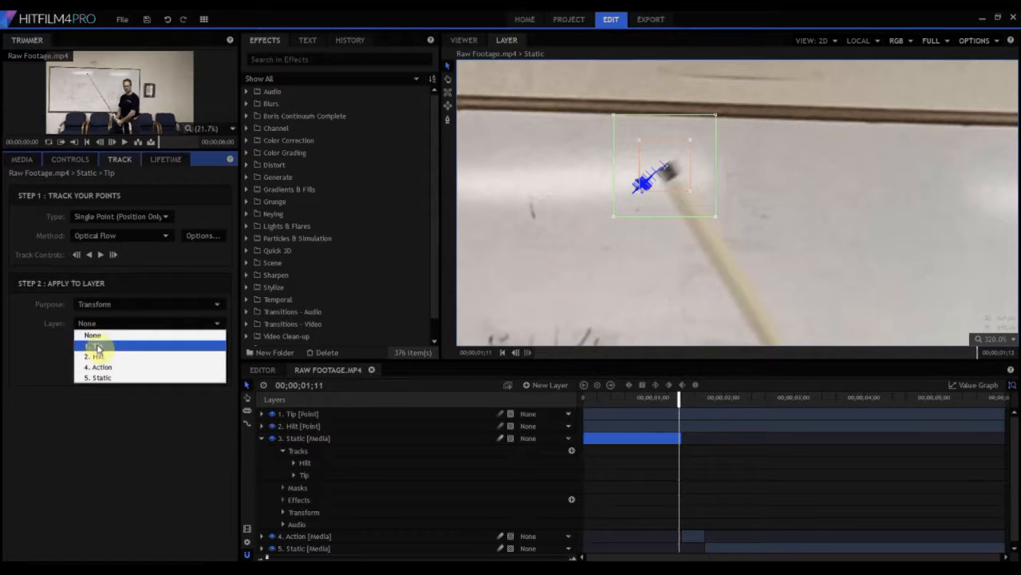
left_click(97, 344)
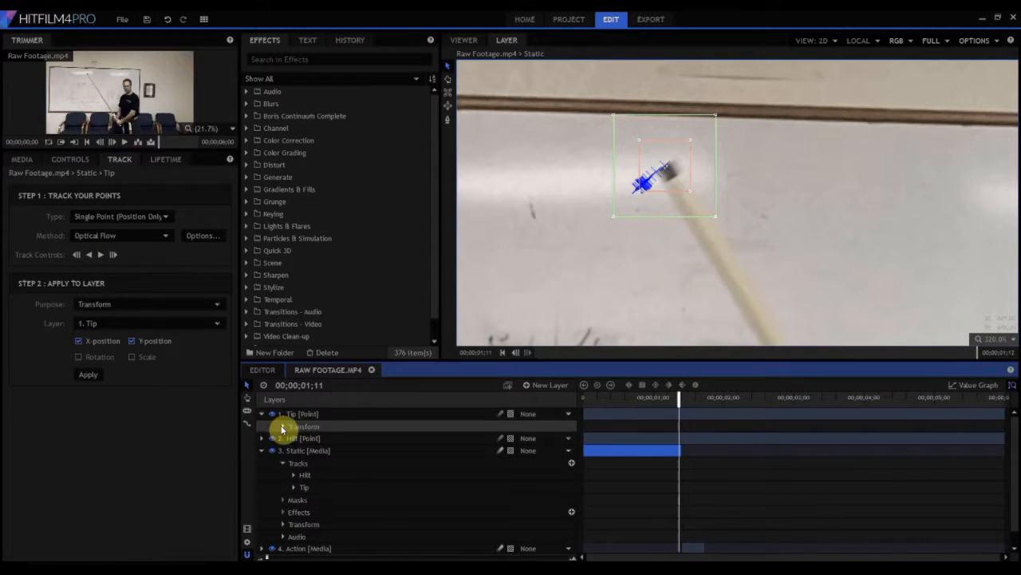
left_click(262, 413)
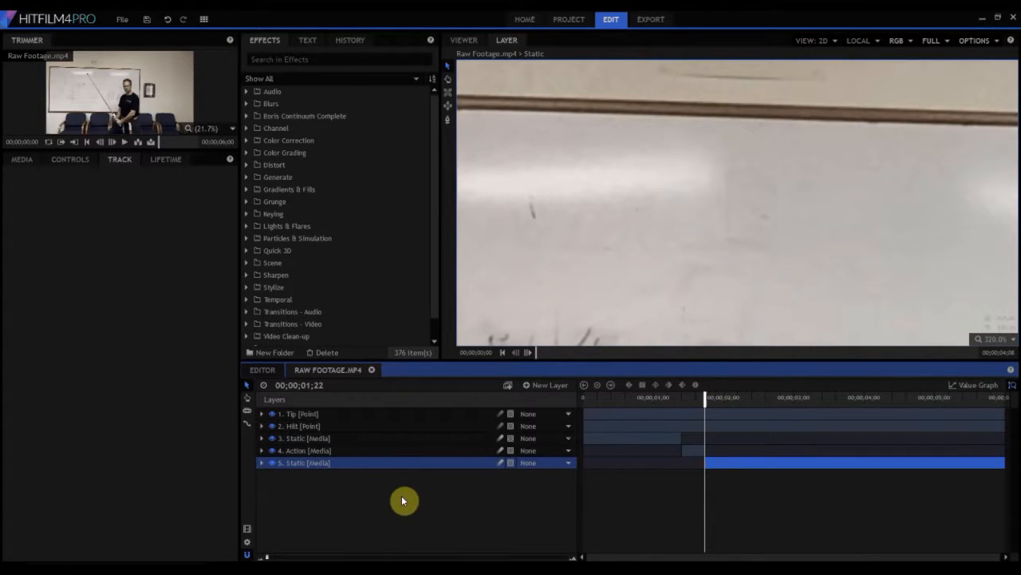
Step: Track the hilt in the second Static piece and apply its X/Y motion to the Hilt point
left_click(262, 463)
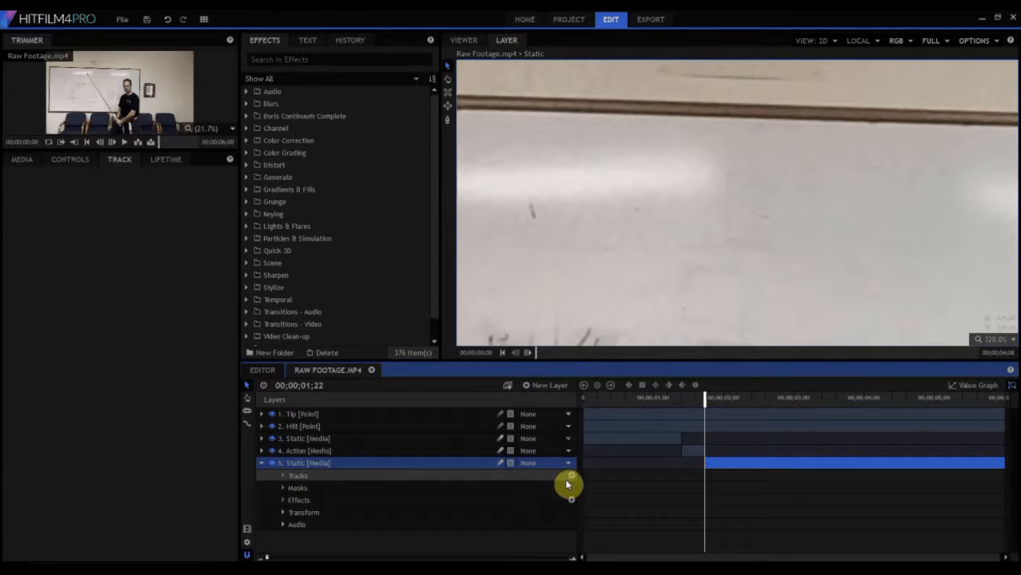
left_click(284, 475)
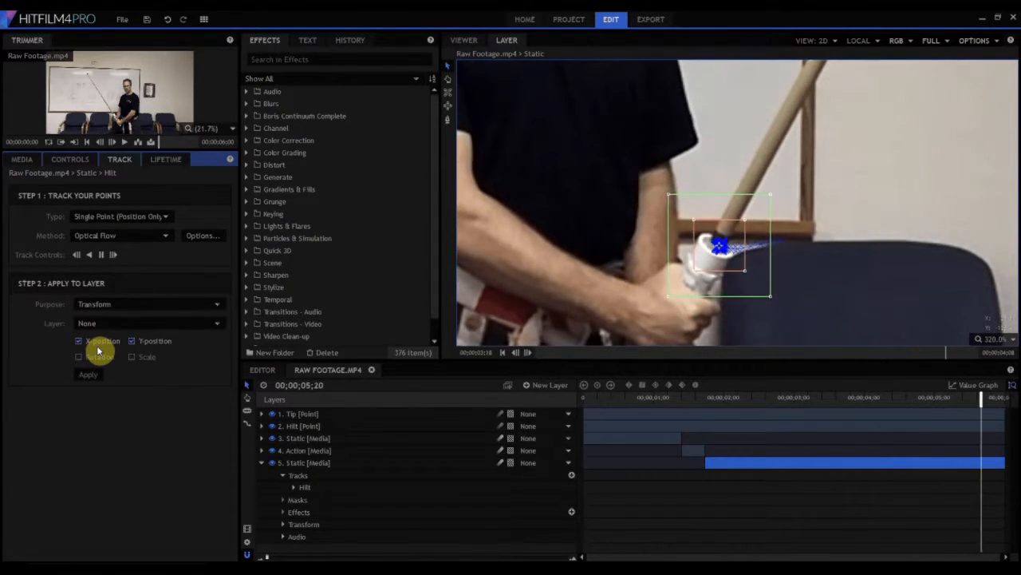
left_click(147, 323)
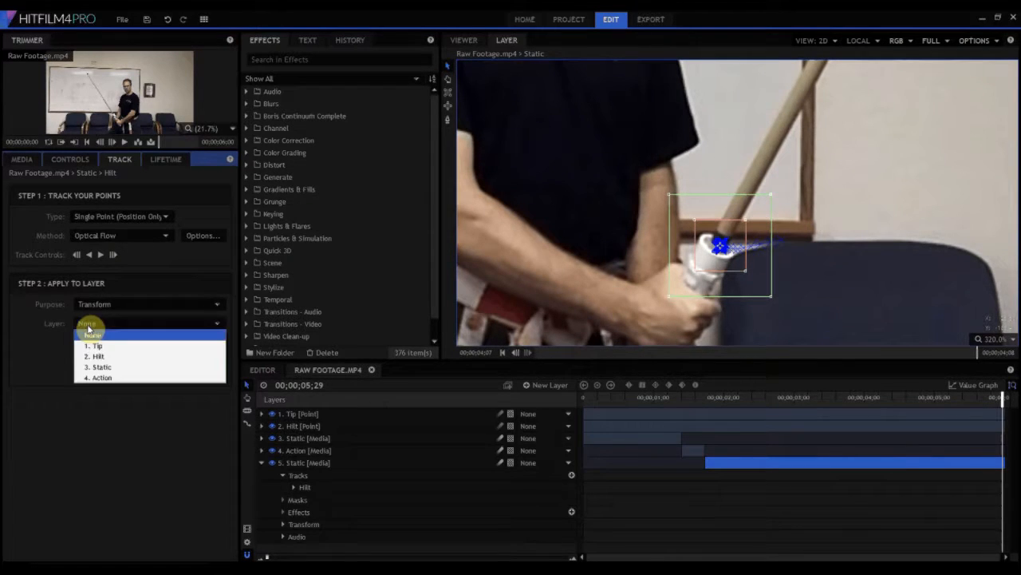
left_click(96, 355)
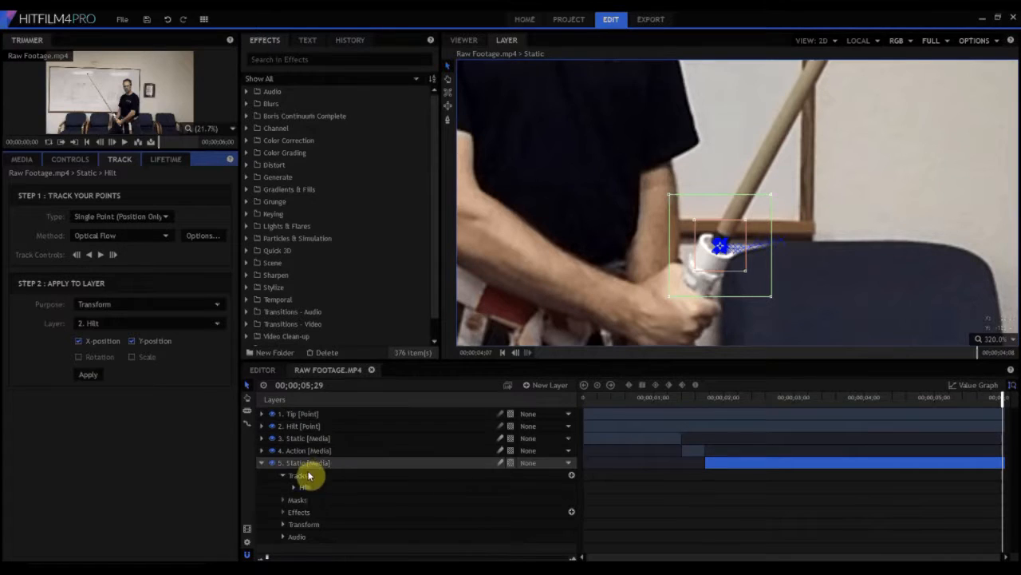
Step: Add a Tip track on the staff tip and apply its motion to the Tip point
left_click(311, 498)
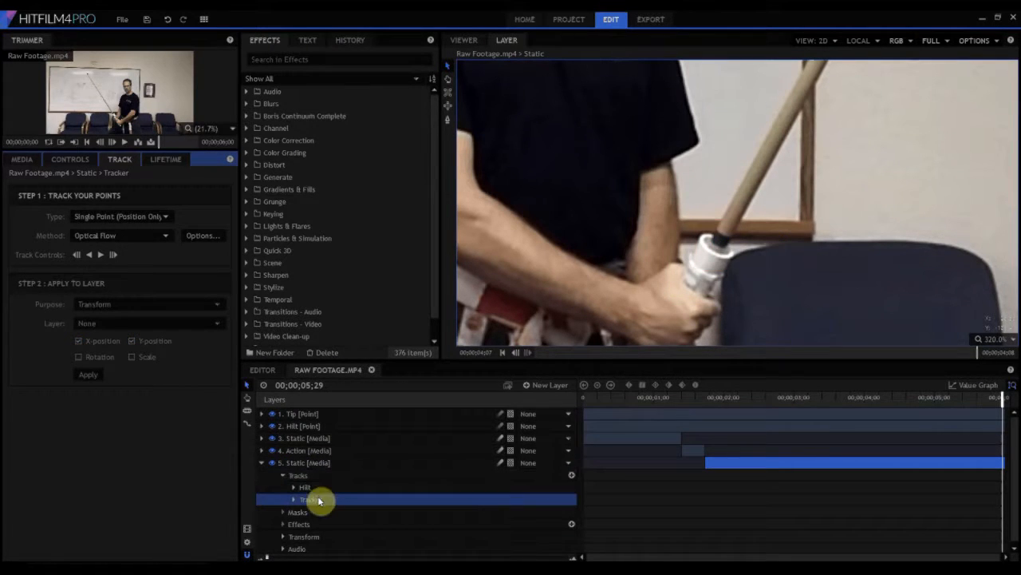
double_click(312, 498)
type("Tip")
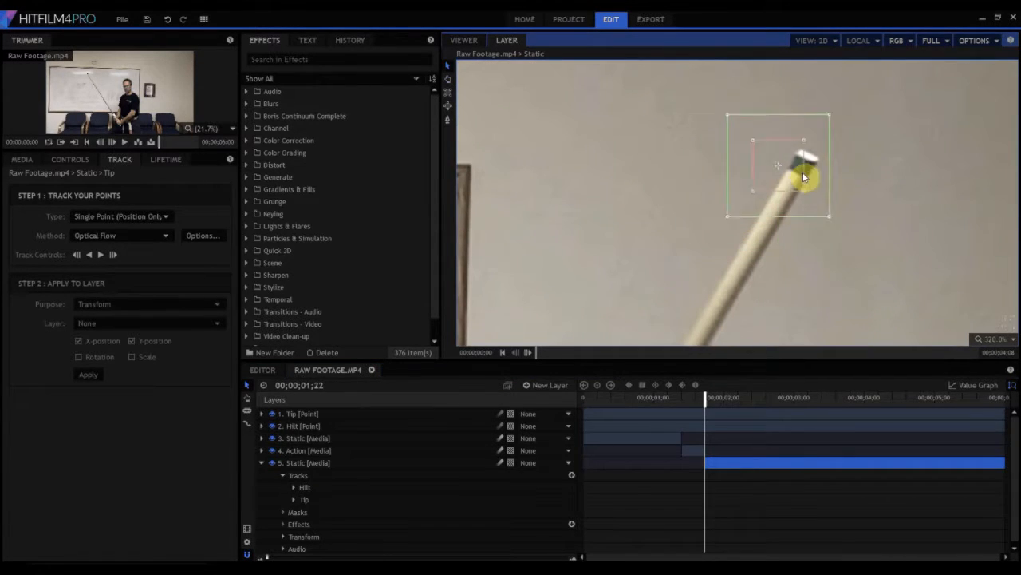
left_click_drag(804, 175, 808, 179)
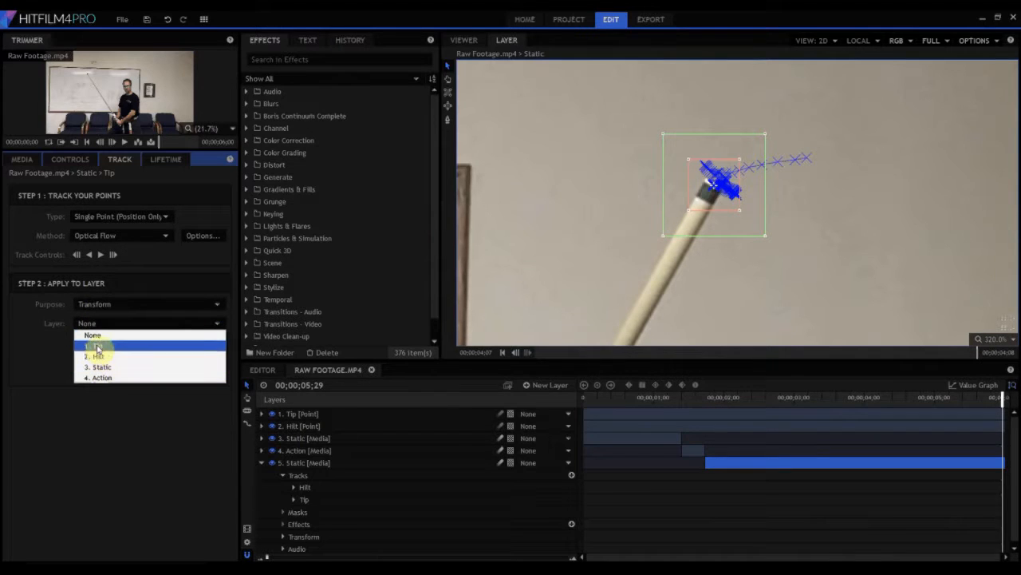
left_click(95, 345)
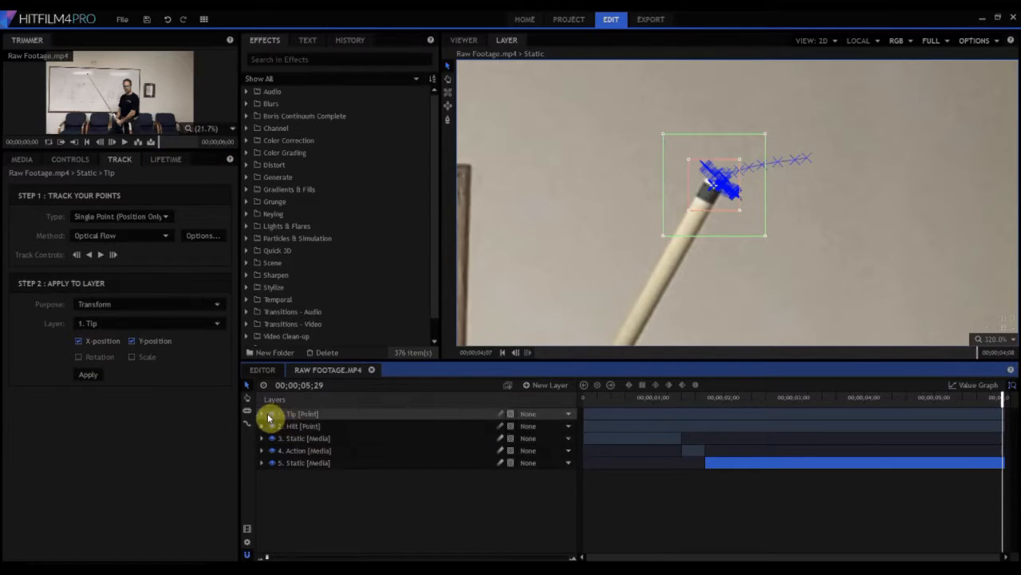
left_click(261, 413)
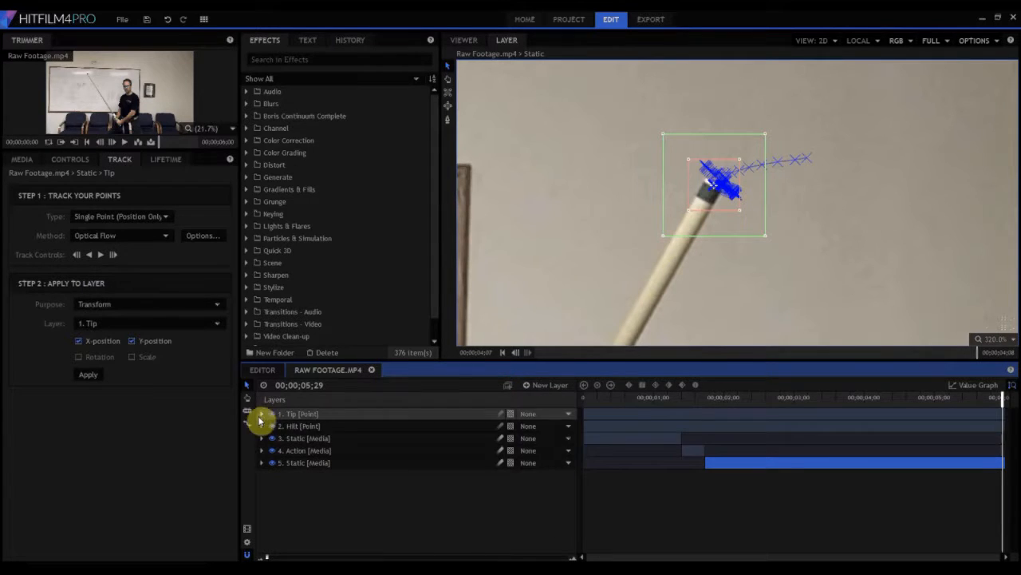
left_click(261, 424)
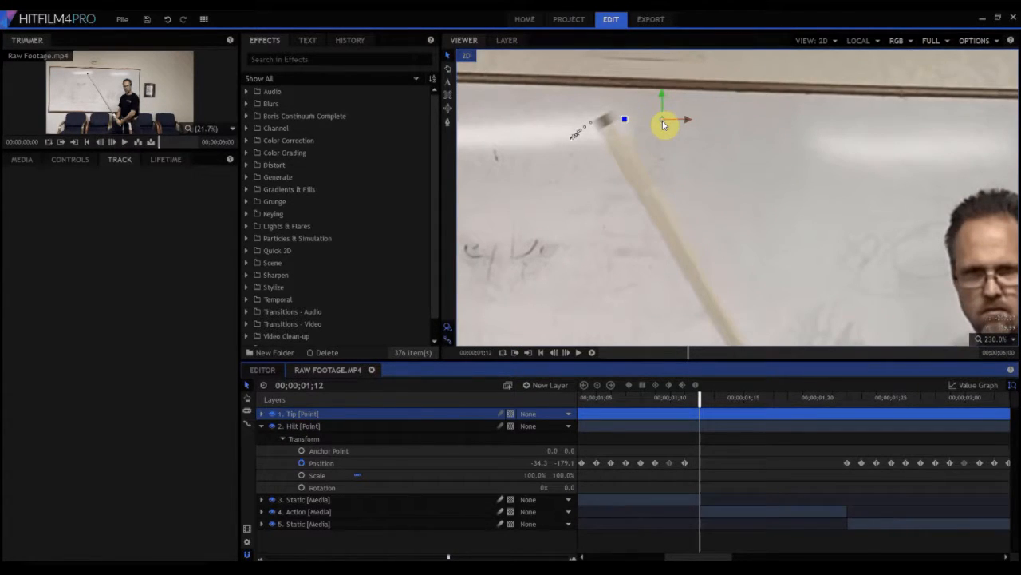
Step: Hand-keyframe the Hilt point's position onto the top of the handle on drifted frames
left_click_drag(664, 122, 610, 121)
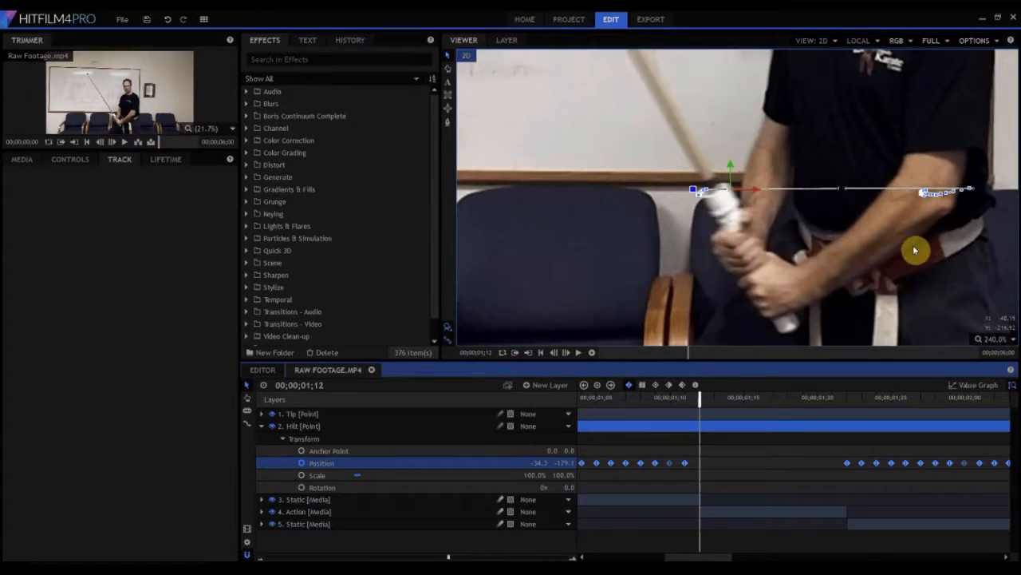
left_click(320, 497)
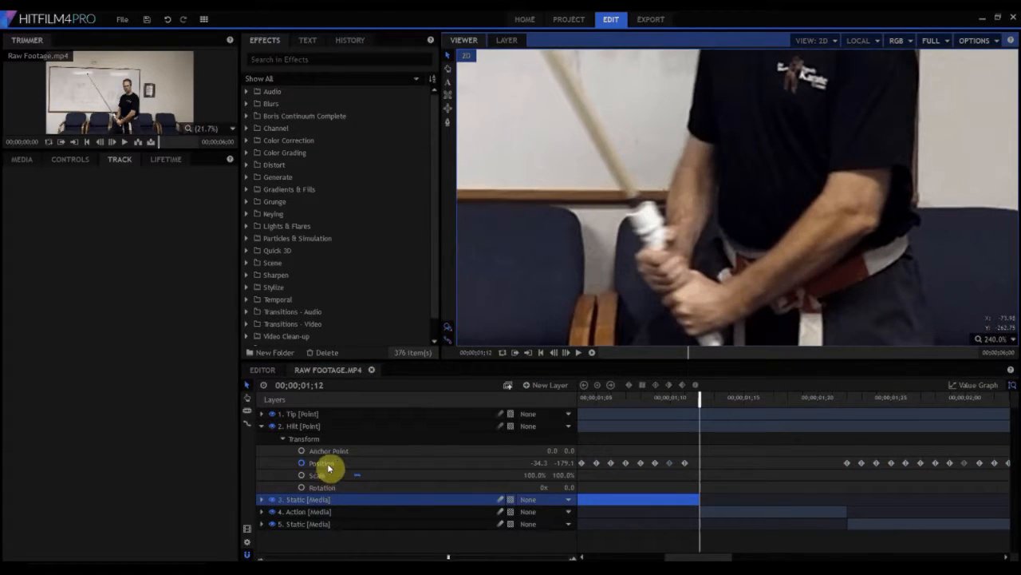
left_click(323, 463)
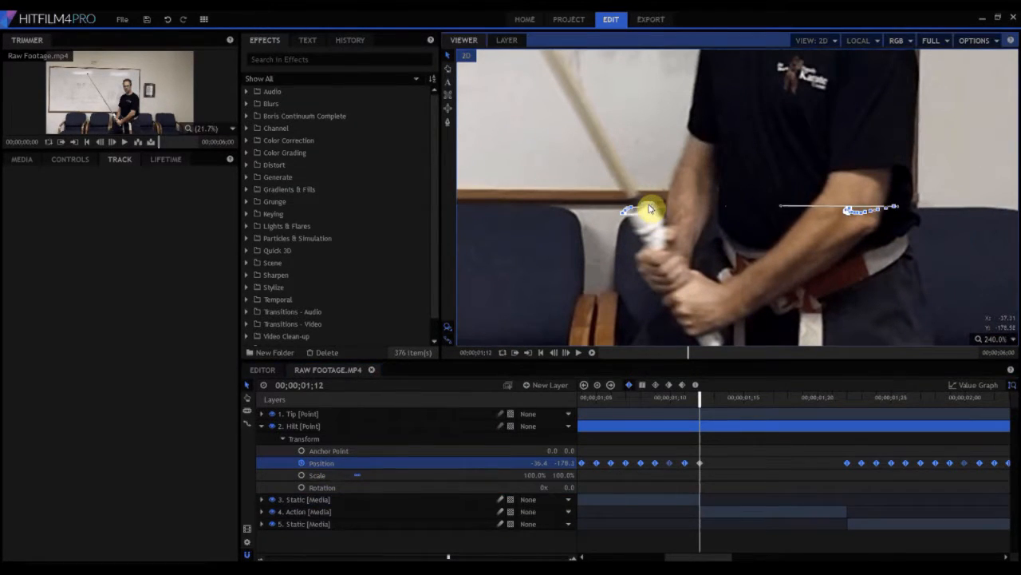
left_click_drag(651, 209, 642, 205)
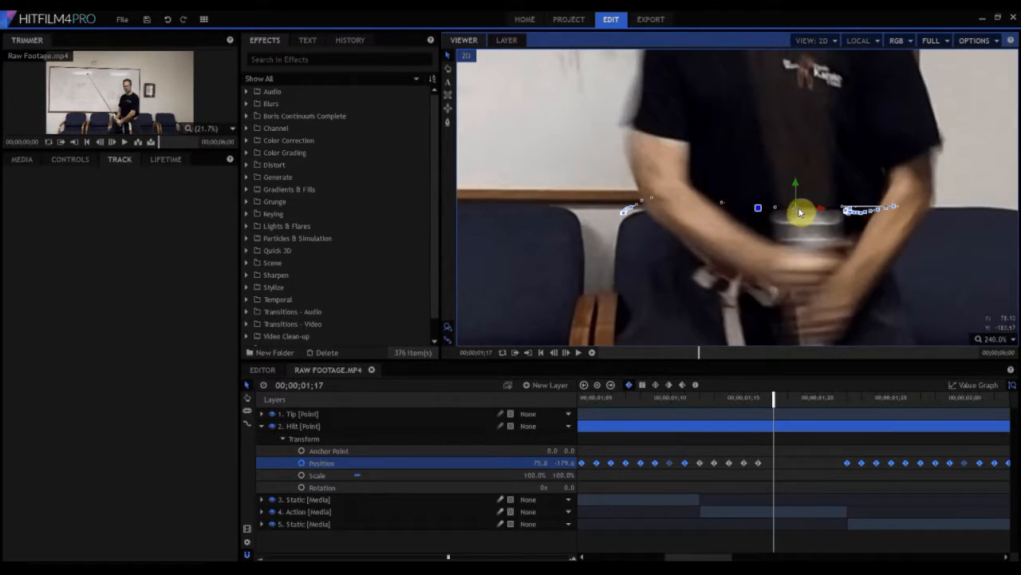
left_click_drag(798, 209, 833, 214)
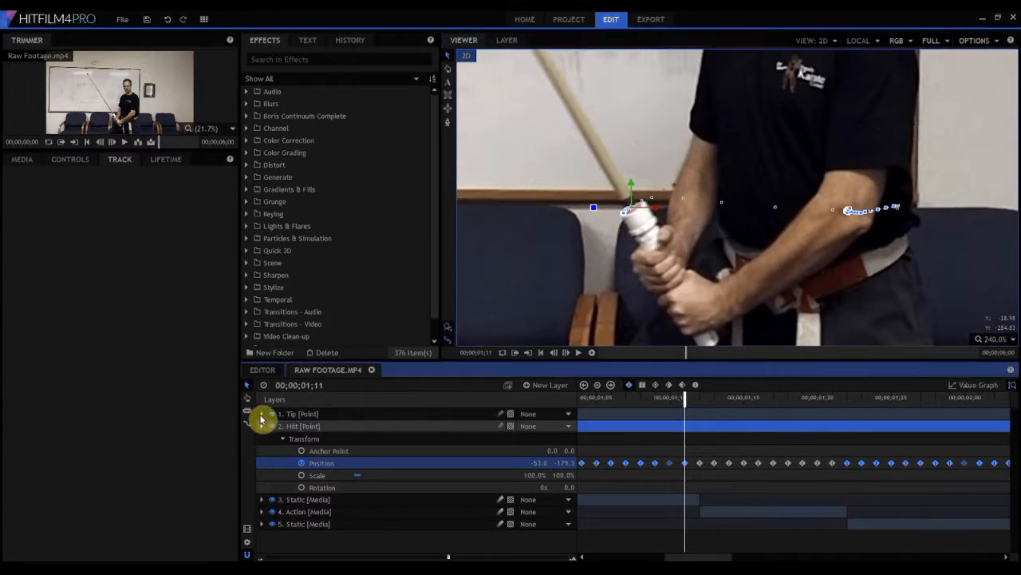
Step: Keyframe the Tip point's position onto the staff tip across the early swing frames
left_click(261, 414)
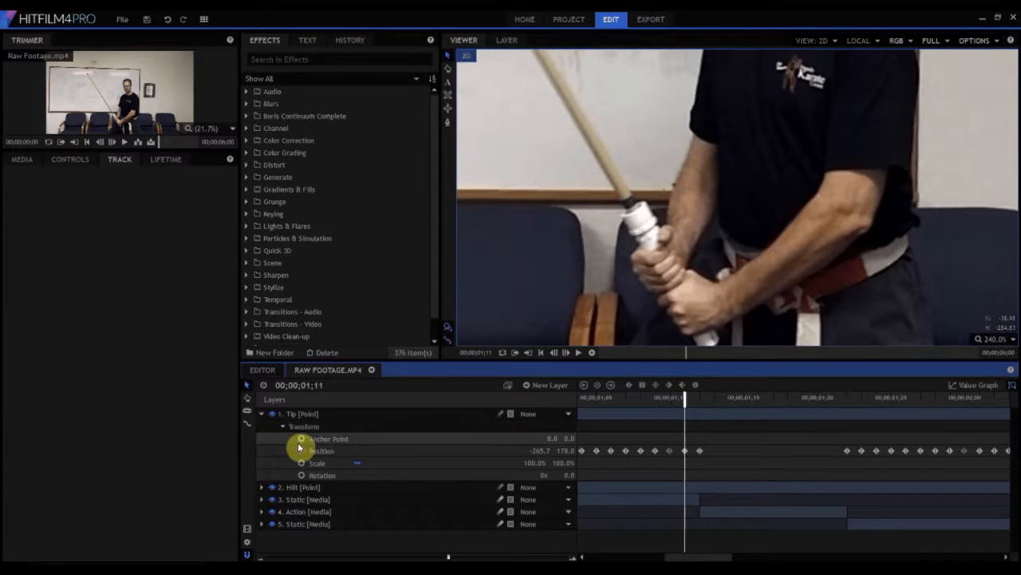
left_click(306, 498)
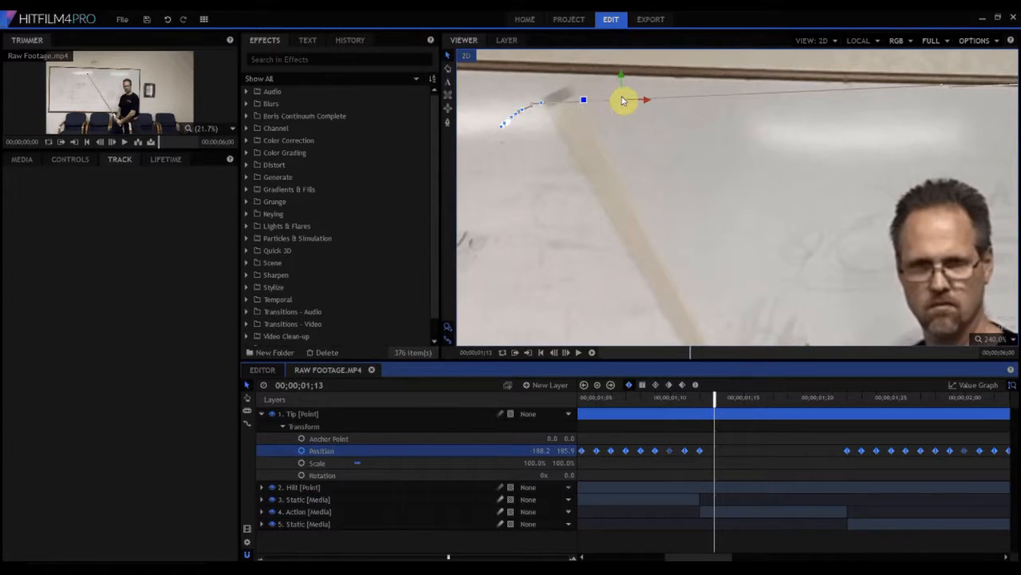
left_click_drag(626, 99, 568, 96)
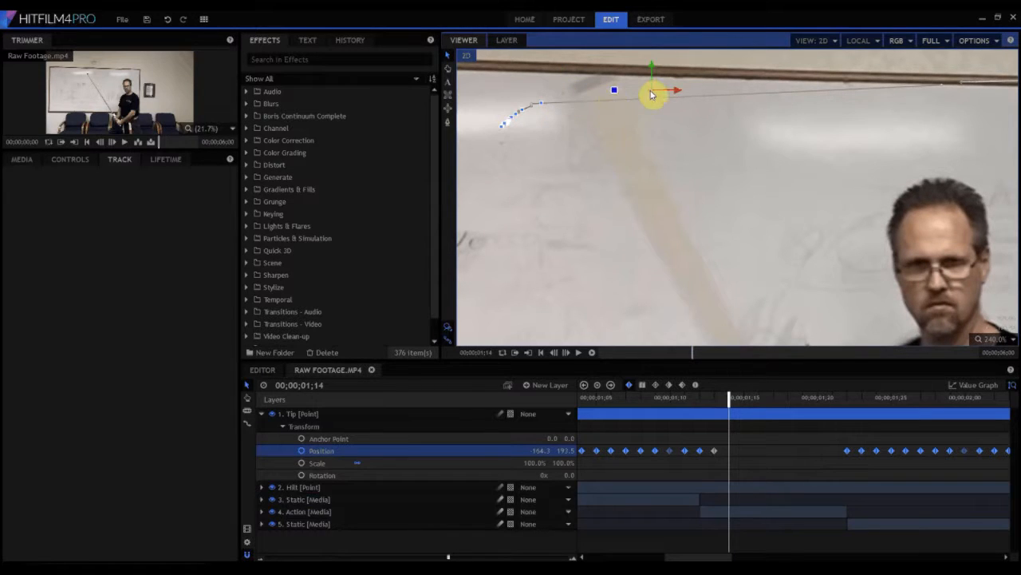
left_click_drag(652, 95, 613, 76)
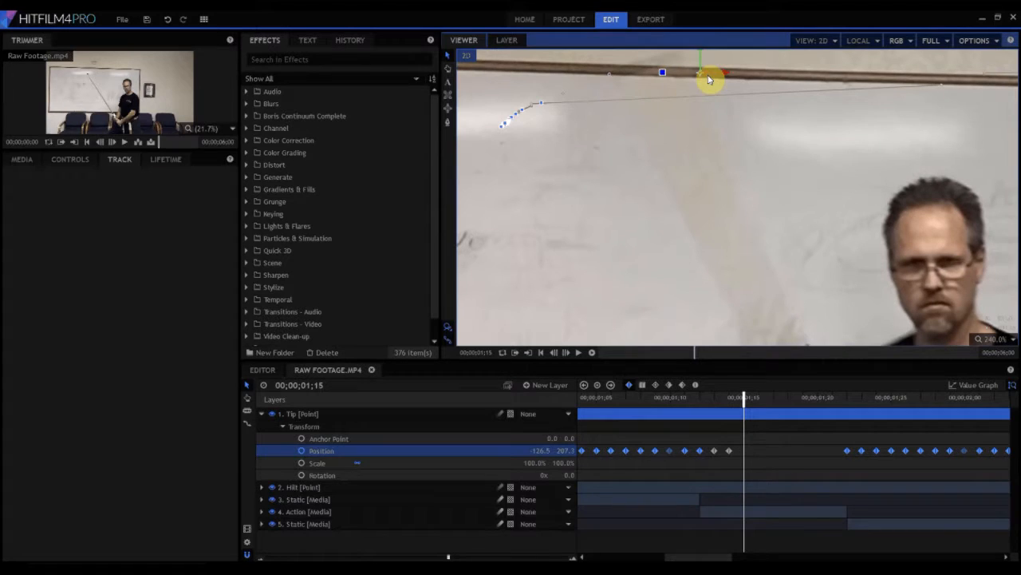
left_click_drag(709, 79, 673, 63)
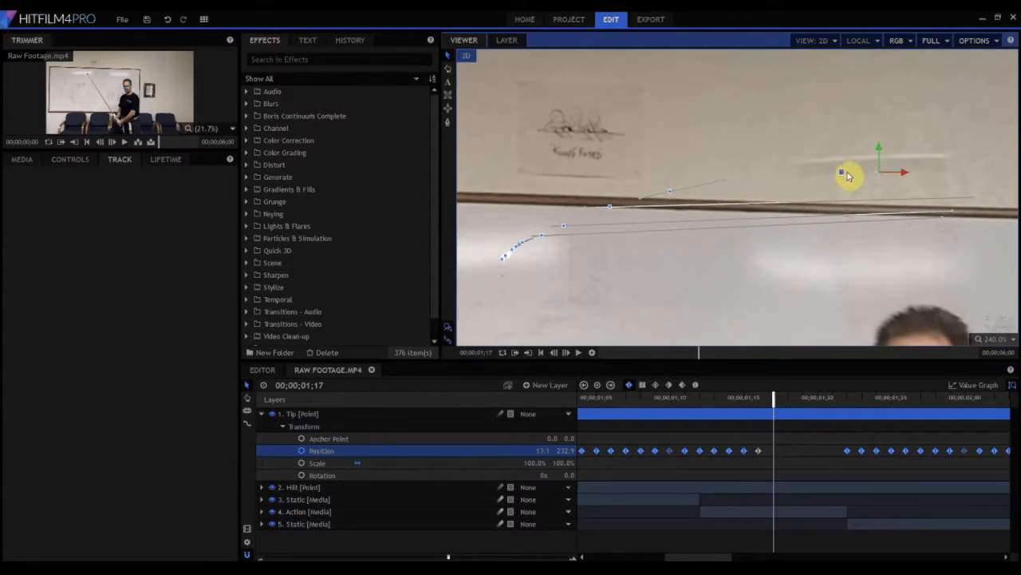
Step: Correct the Tip point on the later frames, check the track and collapse the layer
left_click_drag(842, 174, 938, 169)
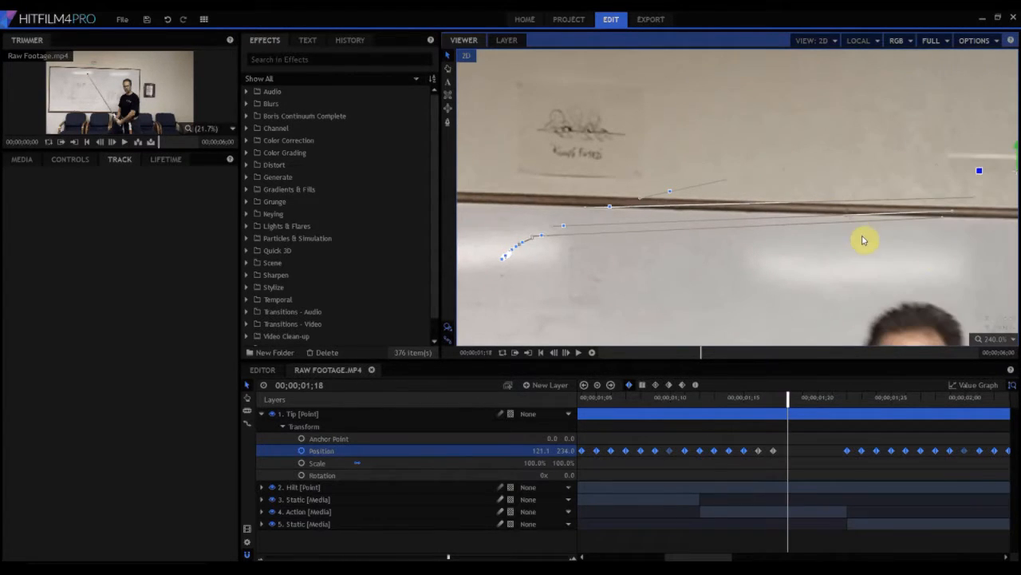
left_click(306, 511)
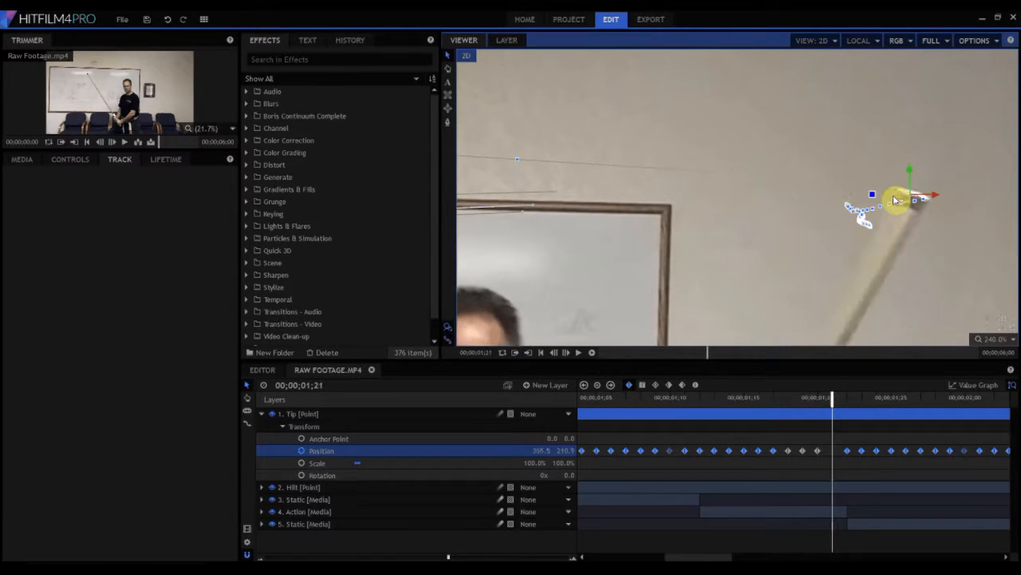
left_click_drag(872, 195, 890, 201)
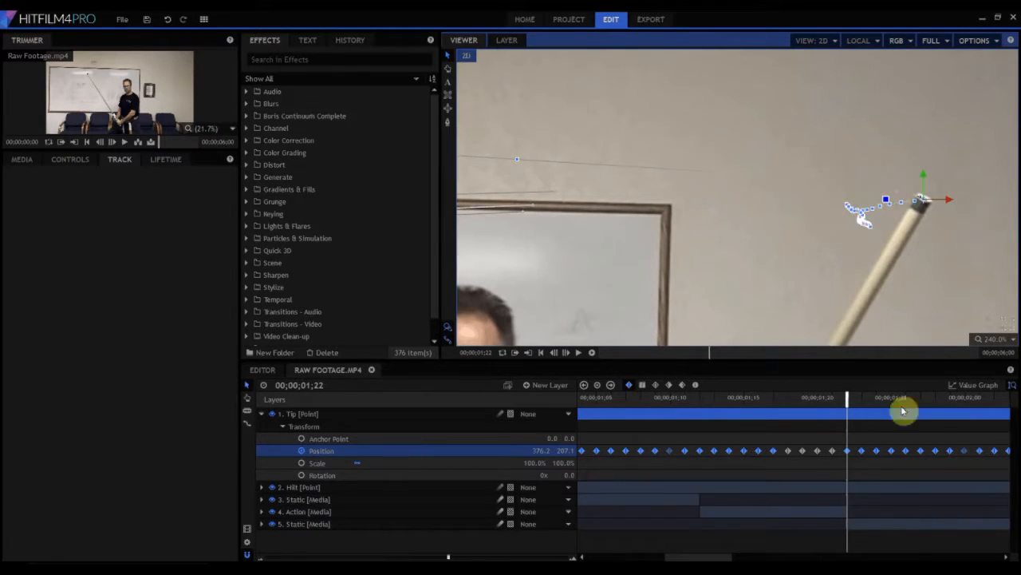
left_click(992, 338)
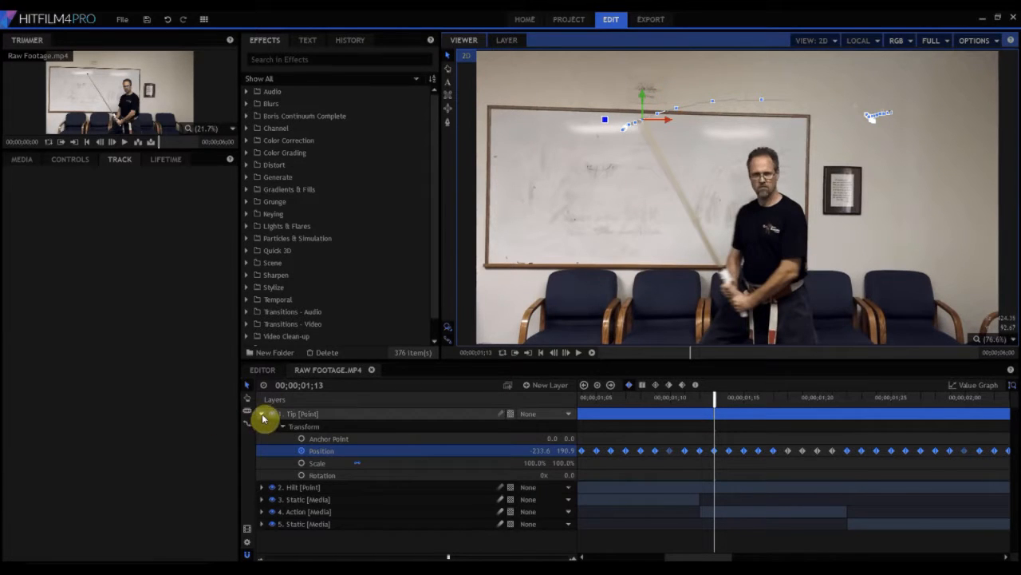
left_click(263, 414)
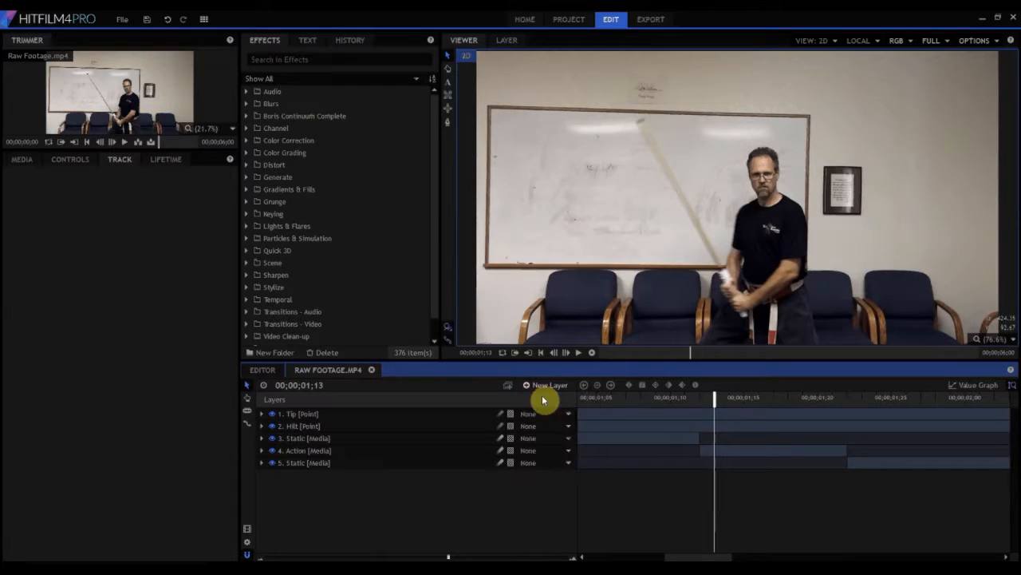
Step: Create a plane at timeline size and apply the Lightsword (2-Point Auto) effect to it
left_click(549, 384)
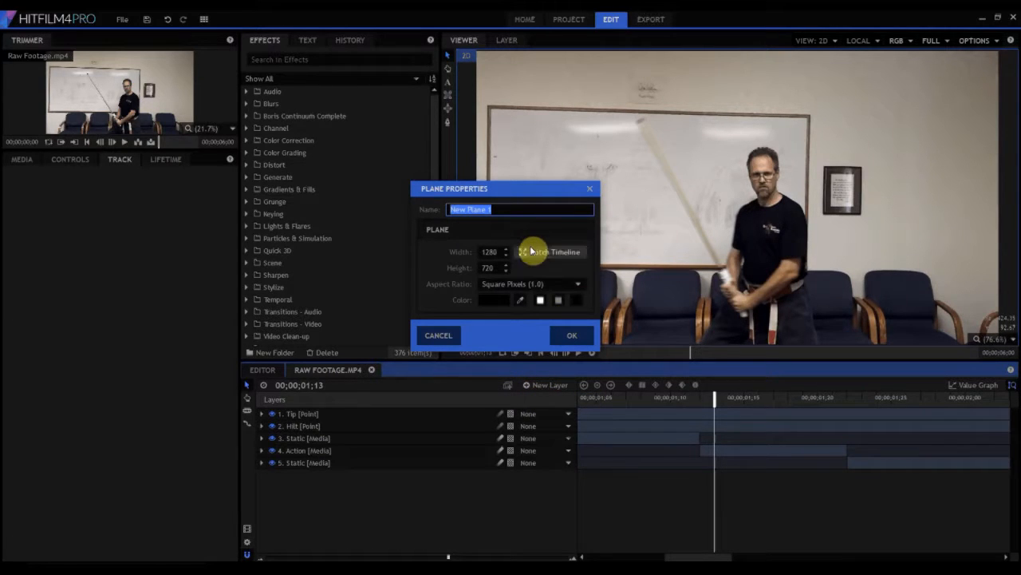
left_click(571, 335)
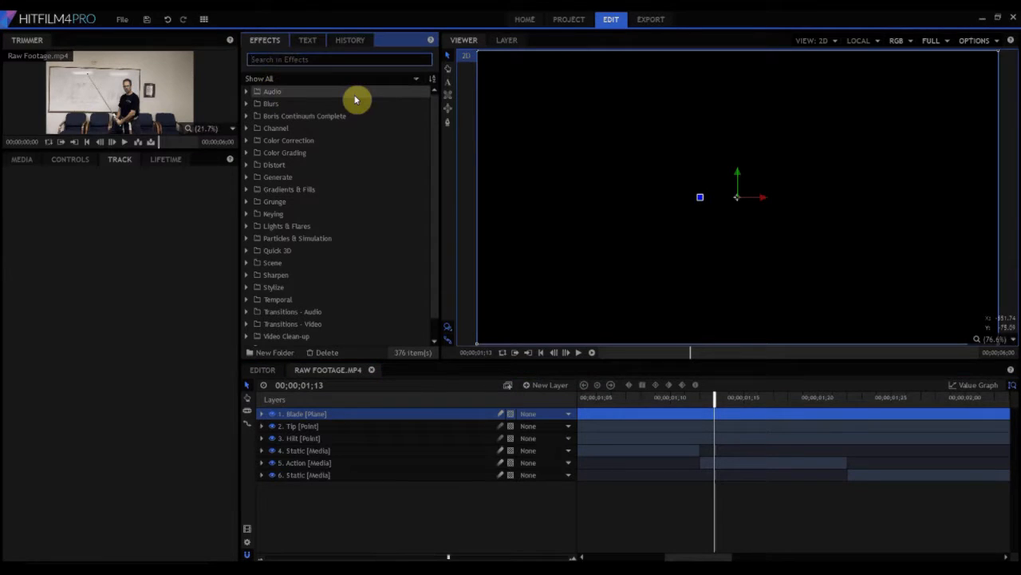
type("Lights")
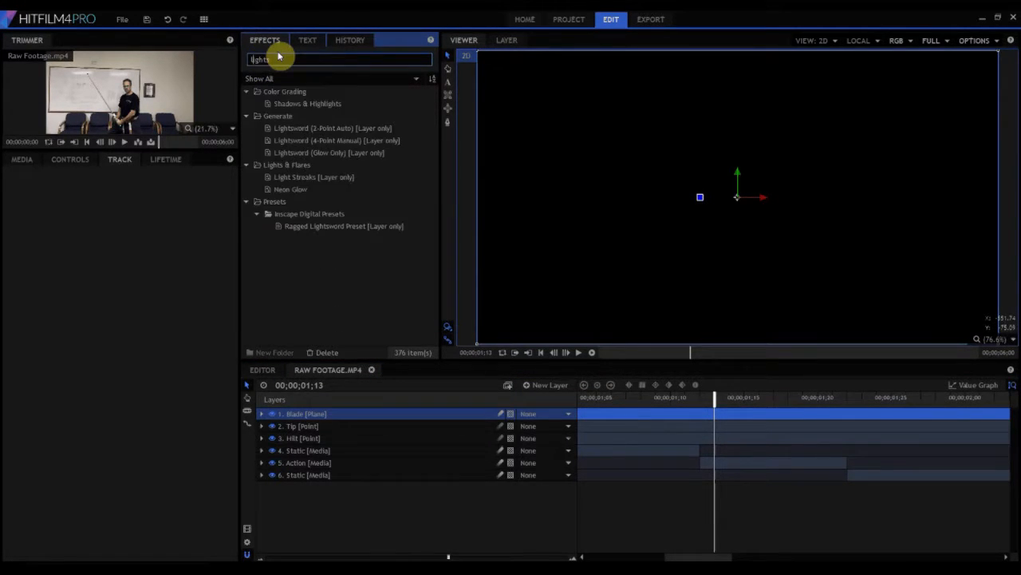
left_click(332, 128)
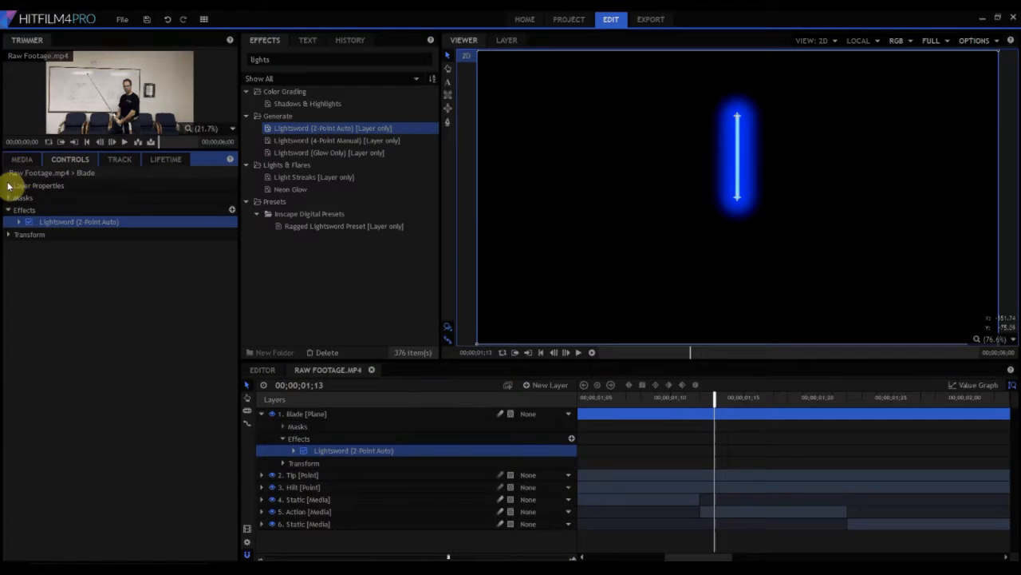
Step: Set the Blade plane's blend mode to Screen
left_click(9, 185)
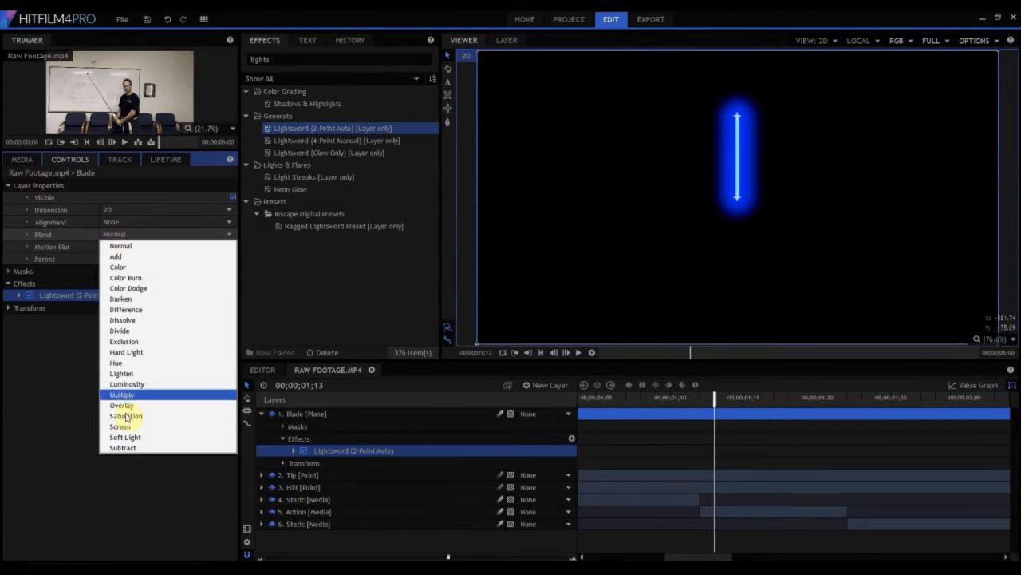
left_click(120, 426)
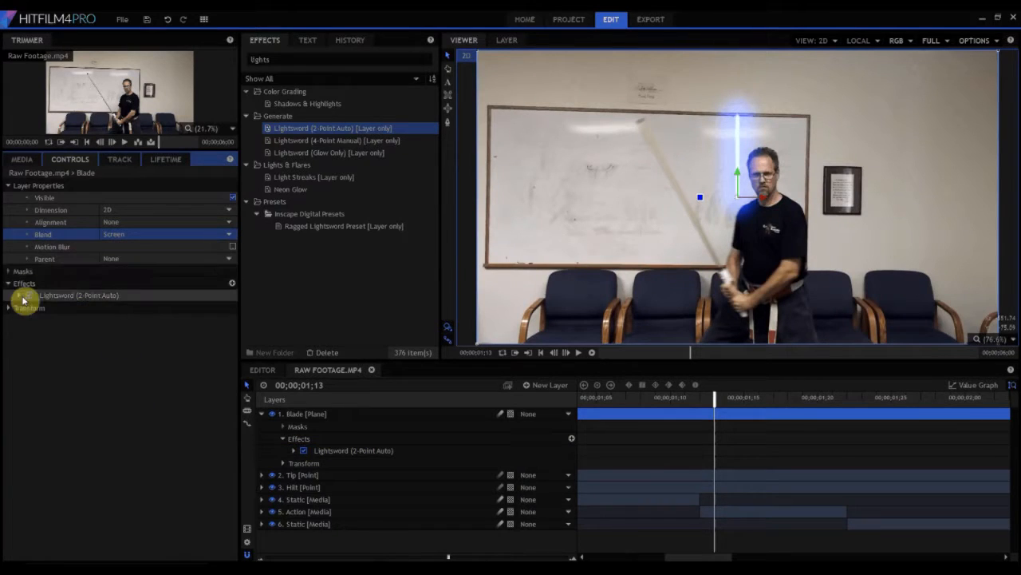
left_click(19, 294)
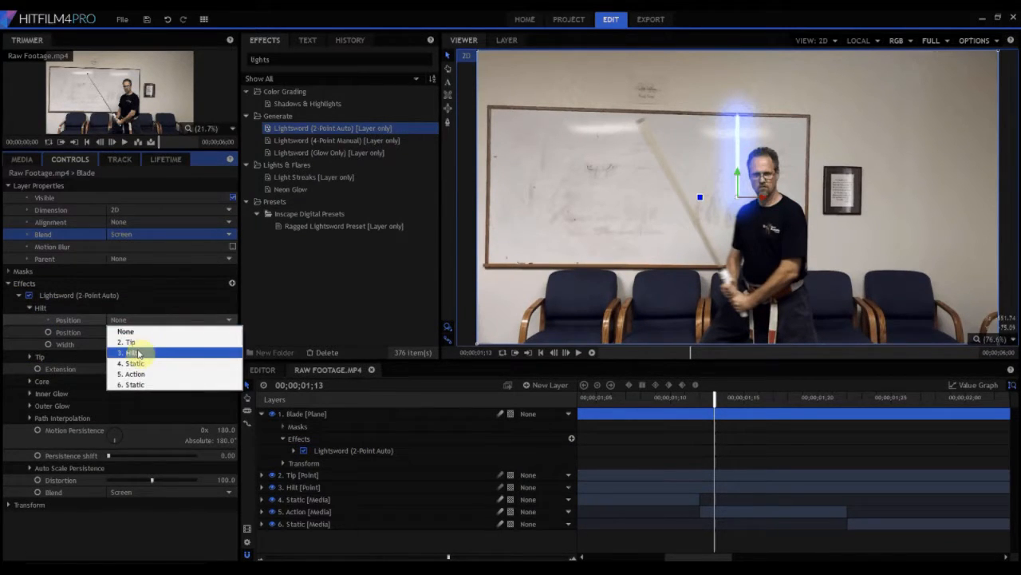
Step: Link the Lightsword's Hilt Position to the Hilt point and Tip Position to the Tip point
left_click(131, 353)
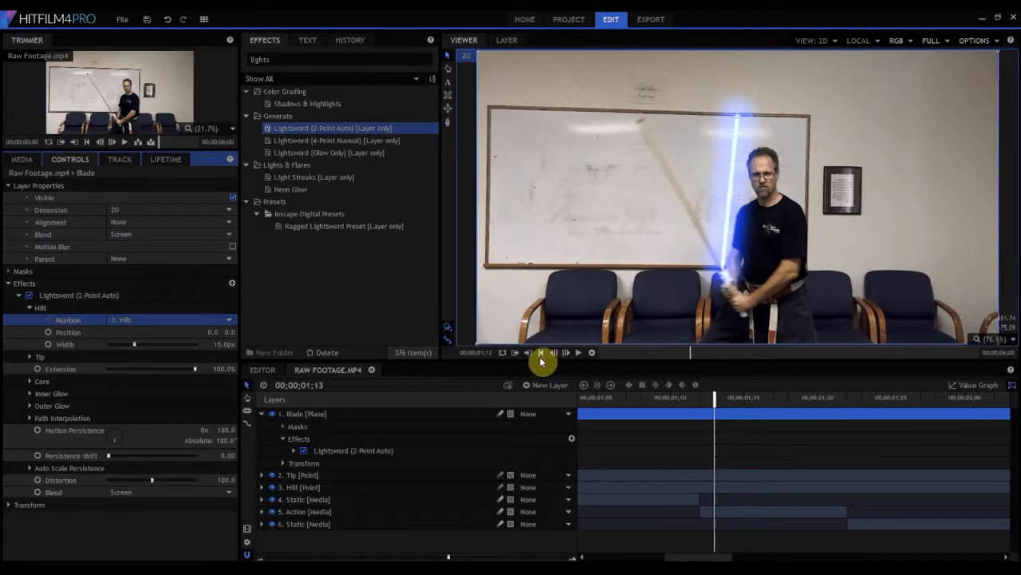
left_click(541, 353)
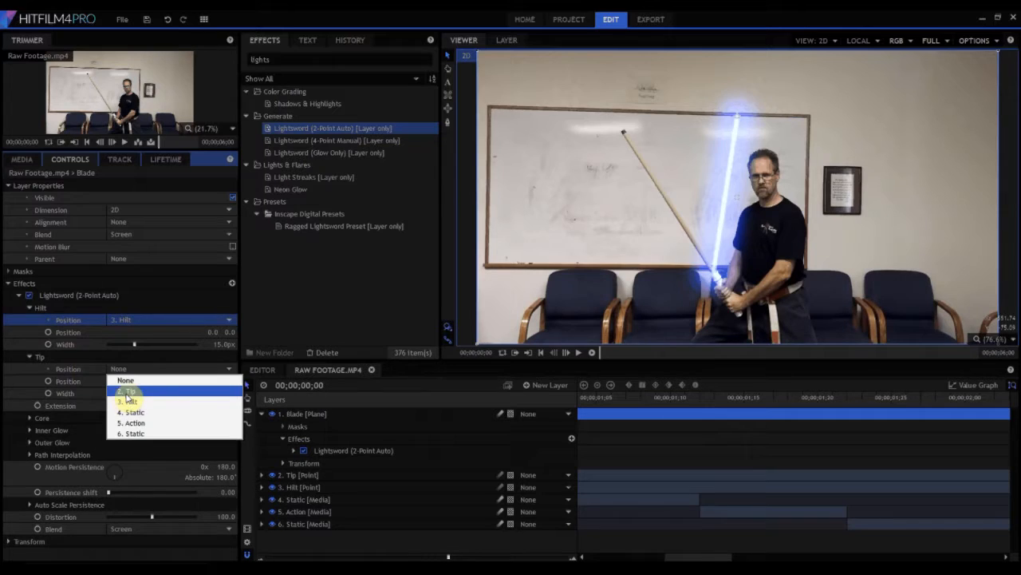
left_click(128, 391)
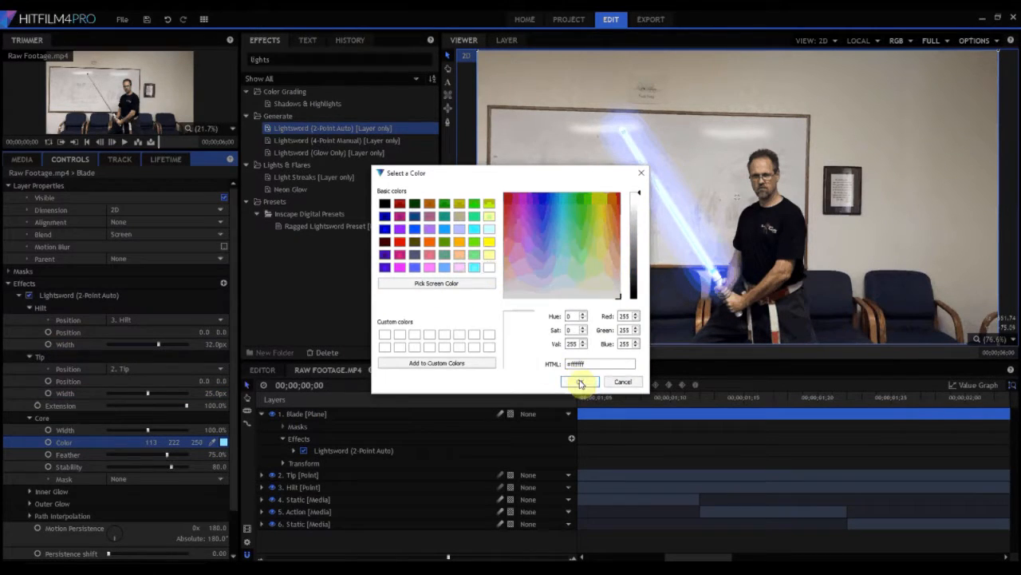
Step: Set Core Color white, Inner Glow Color green and Outer Glow Color yellow-green
left_click(581, 381)
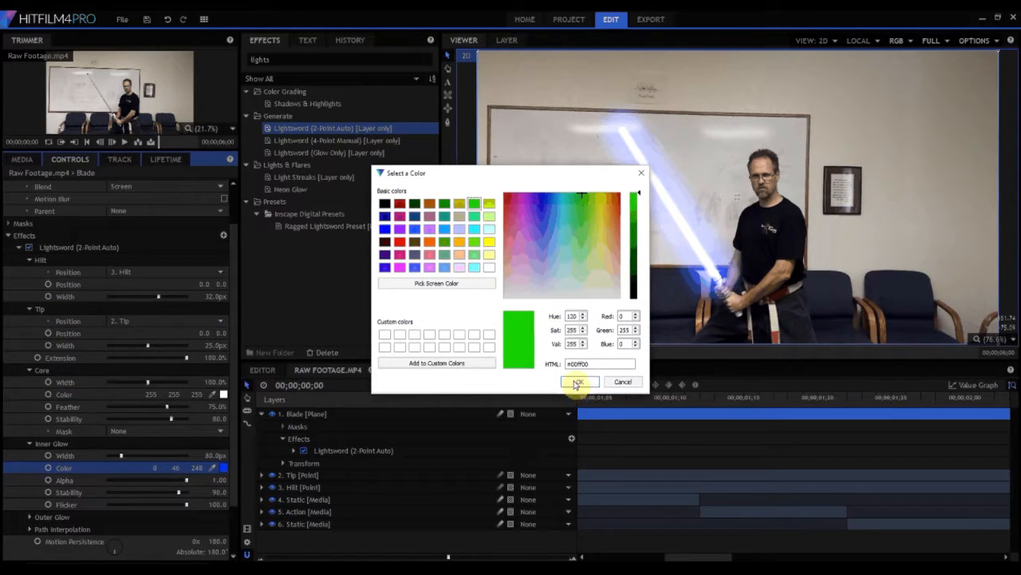
left_click(577, 381)
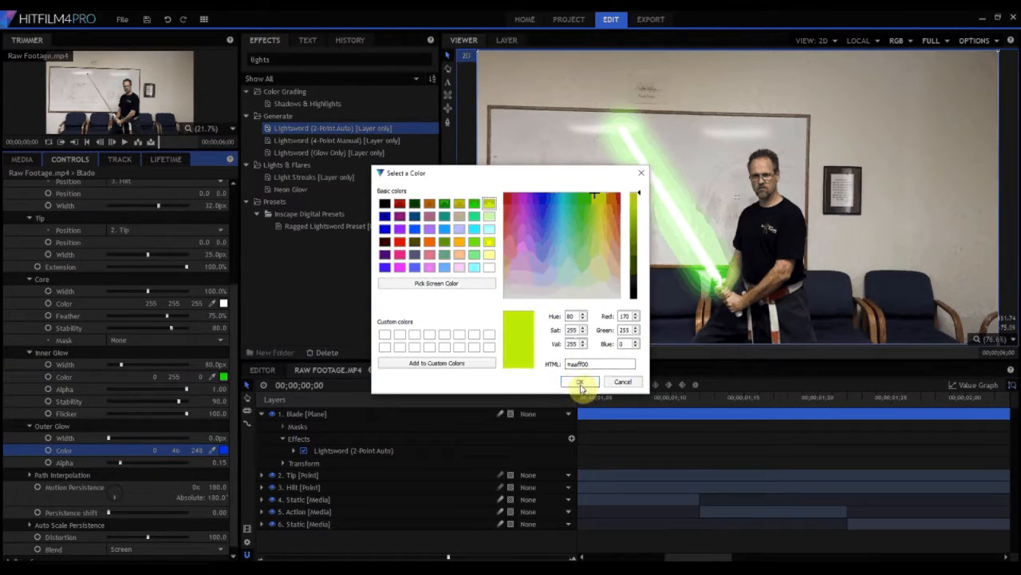
left_click(581, 381)
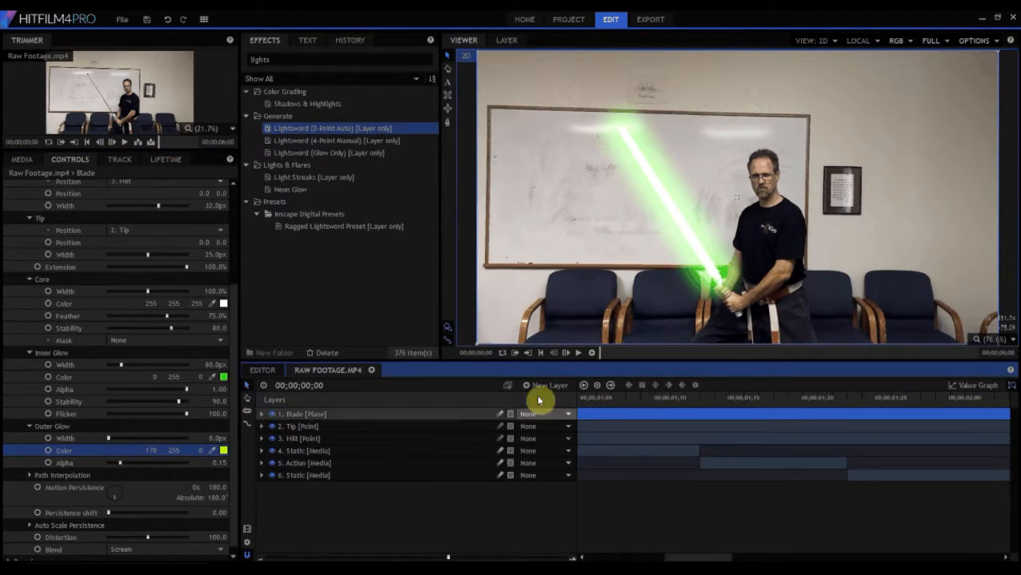
Step: Collapse the Blade layer and preview the green blade in playback
left_click(578, 353)
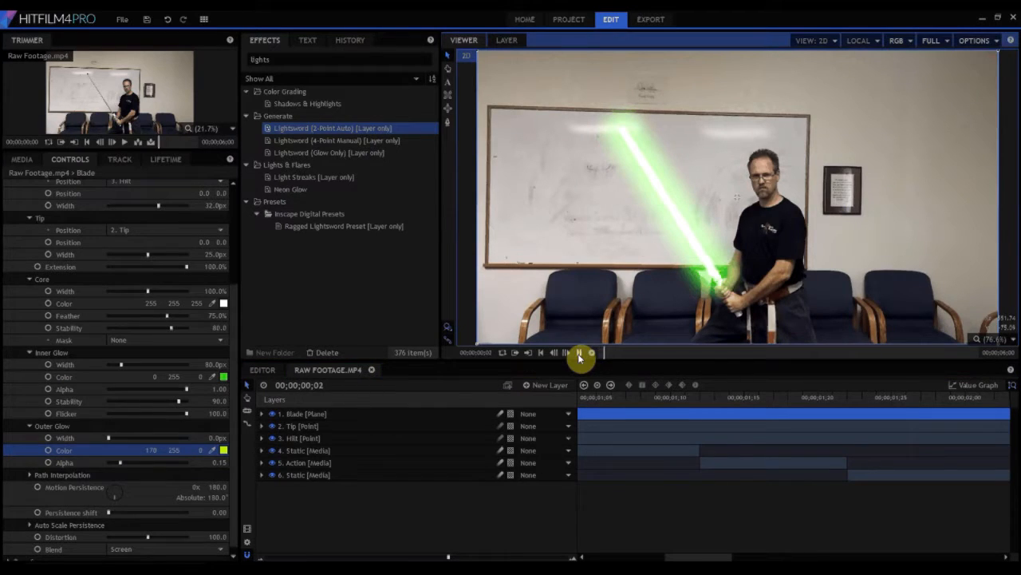
left_click(581, 353)
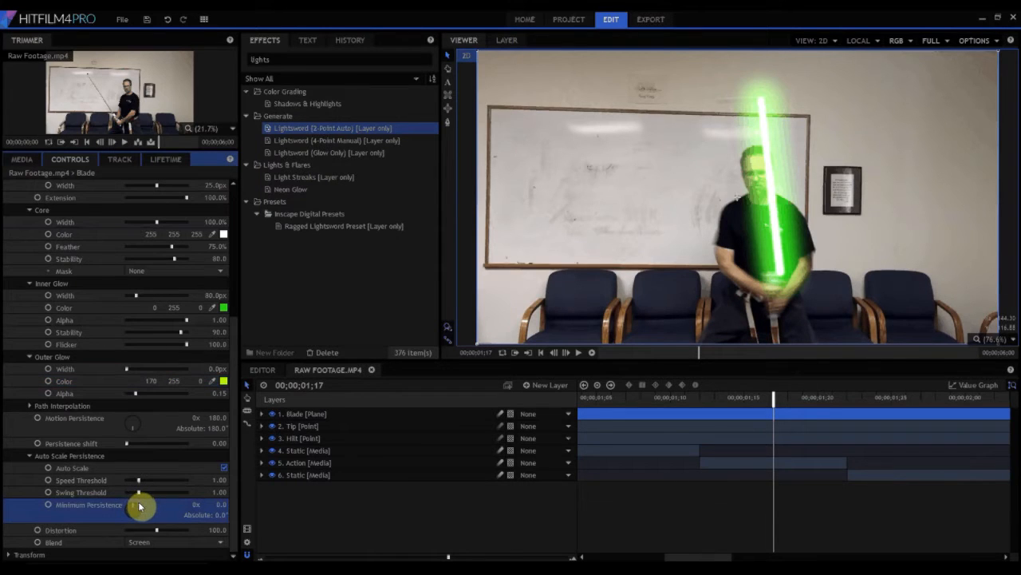
Step: Raise Minimum Persistence under Auto Scale Persistence and play from the start to see the fanning trail
left_click_drag(131, 504, 147, 504)
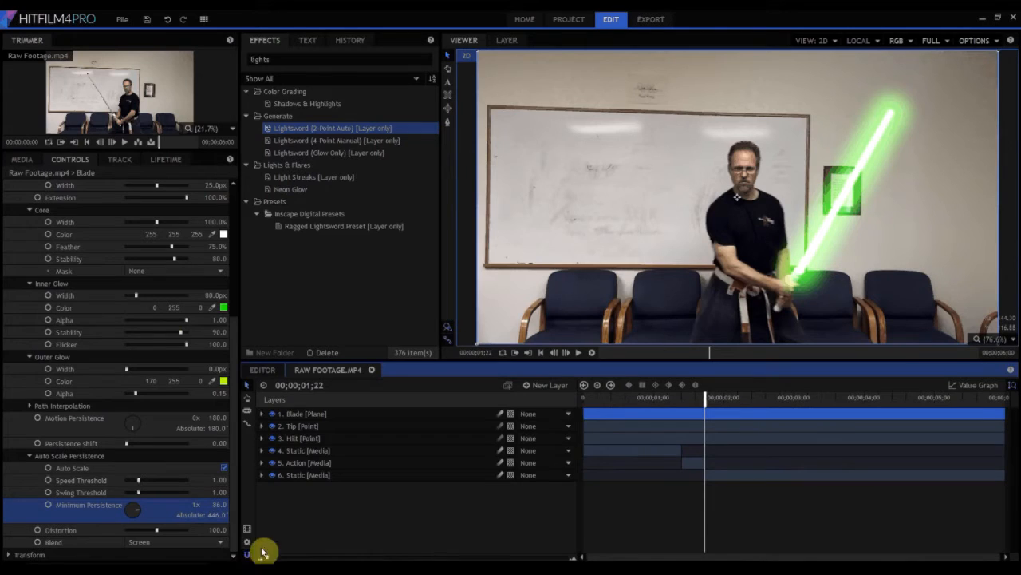
left_click(578, 353)
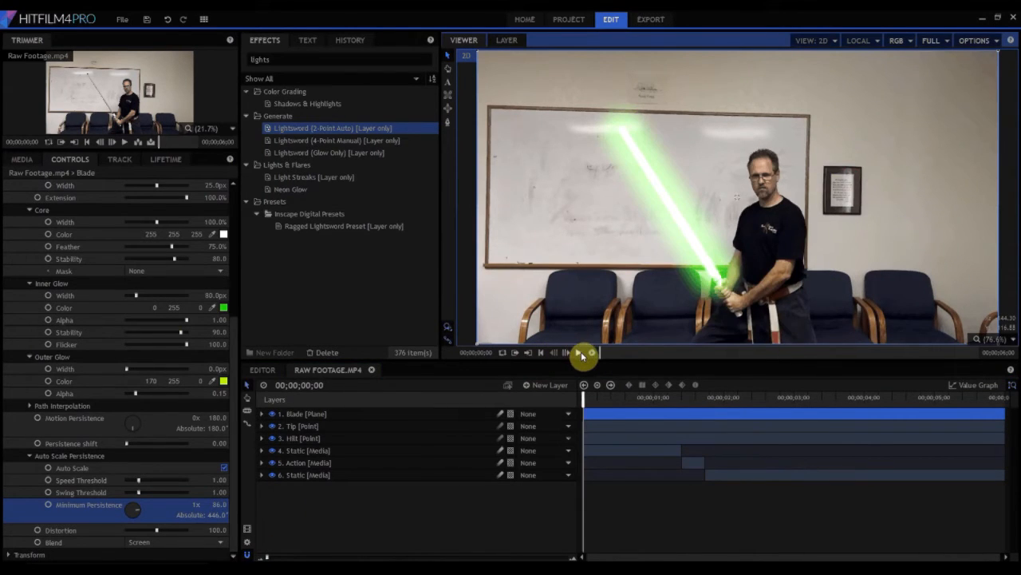
left_click(579, 353)
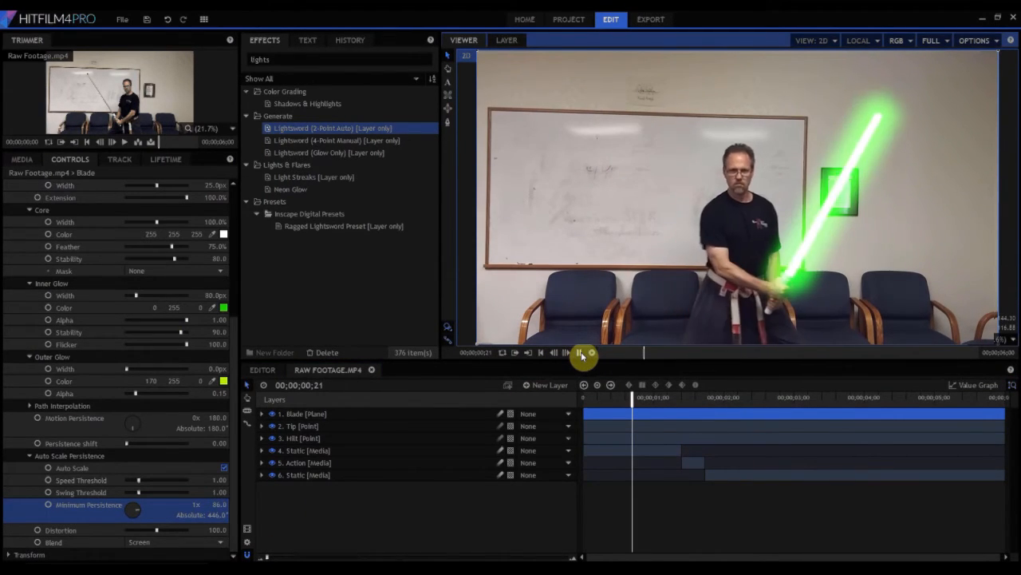